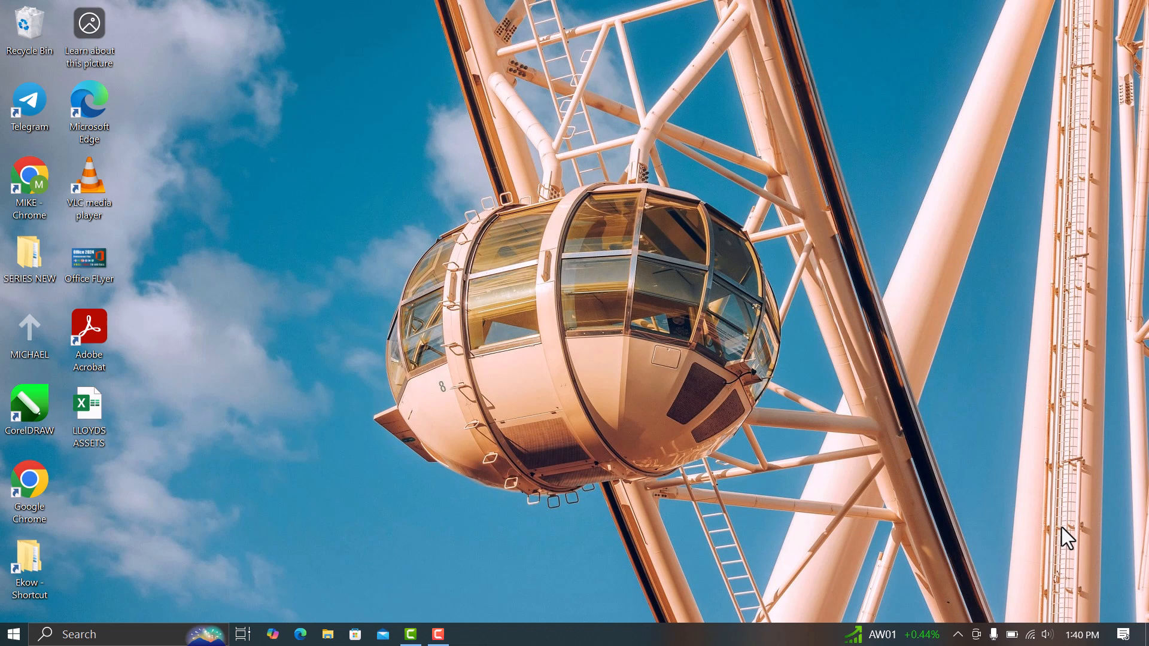
mouse_move(202, 599)
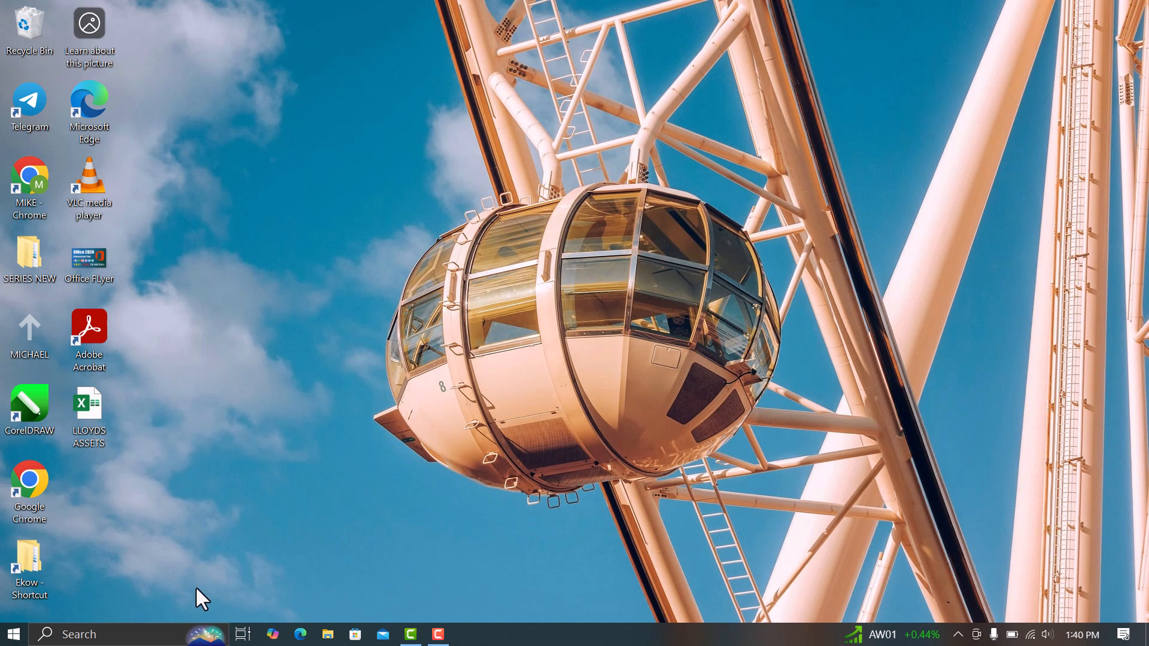
- Search the Start menu for 'disk c' to bring up Disk Cleanup
left_click(13, 634)
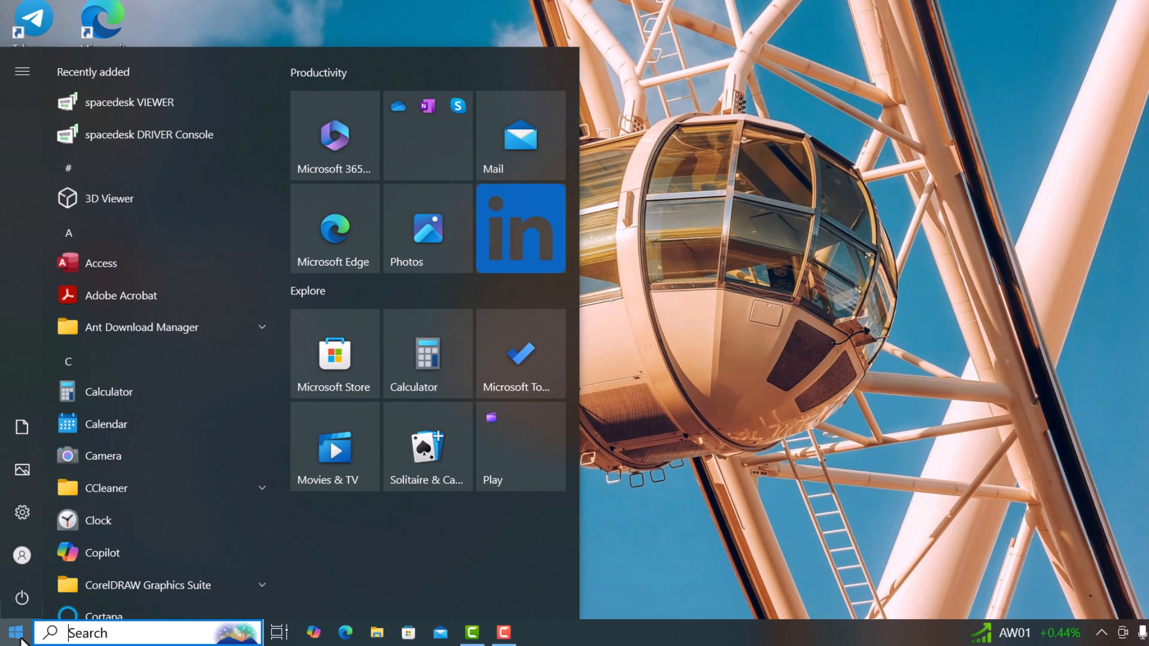
type("disk c")
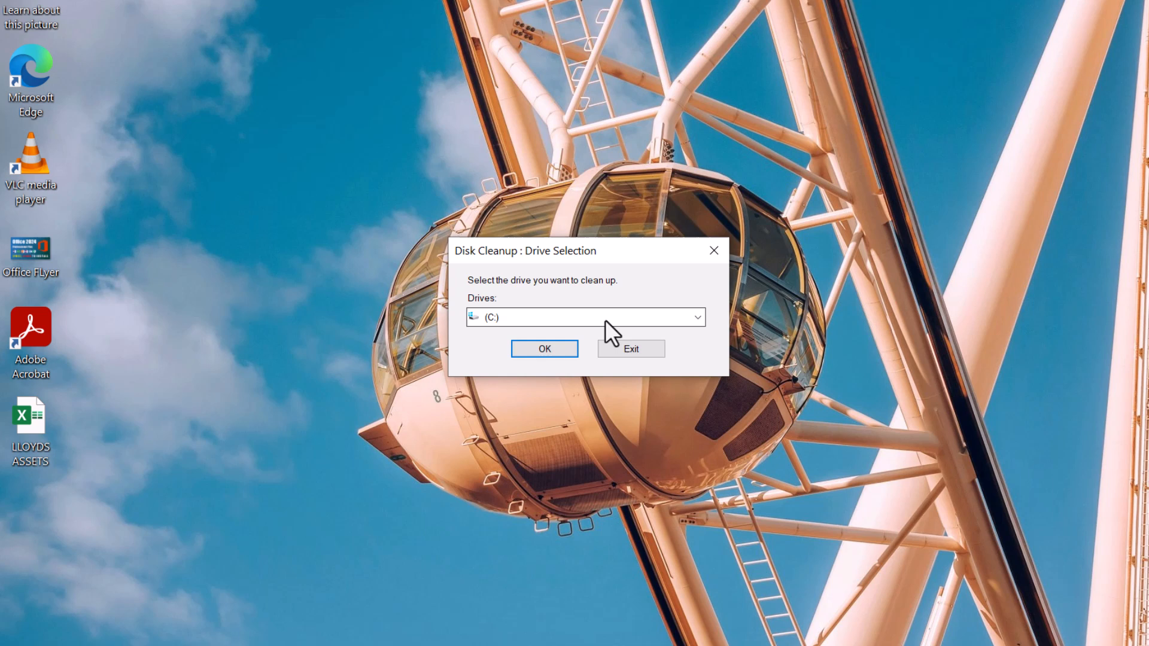
- Choose drive (C:) from the Drives dropdown and confirm it for cleanup
left_click(695, 317)
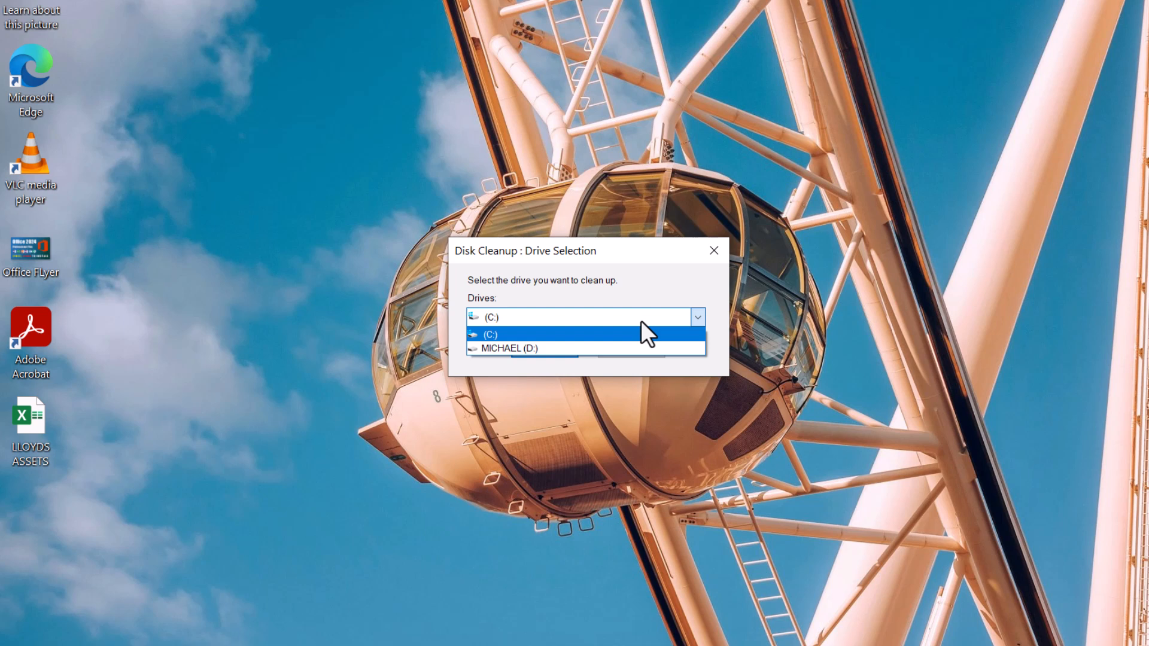
mouse_move(513, 347)
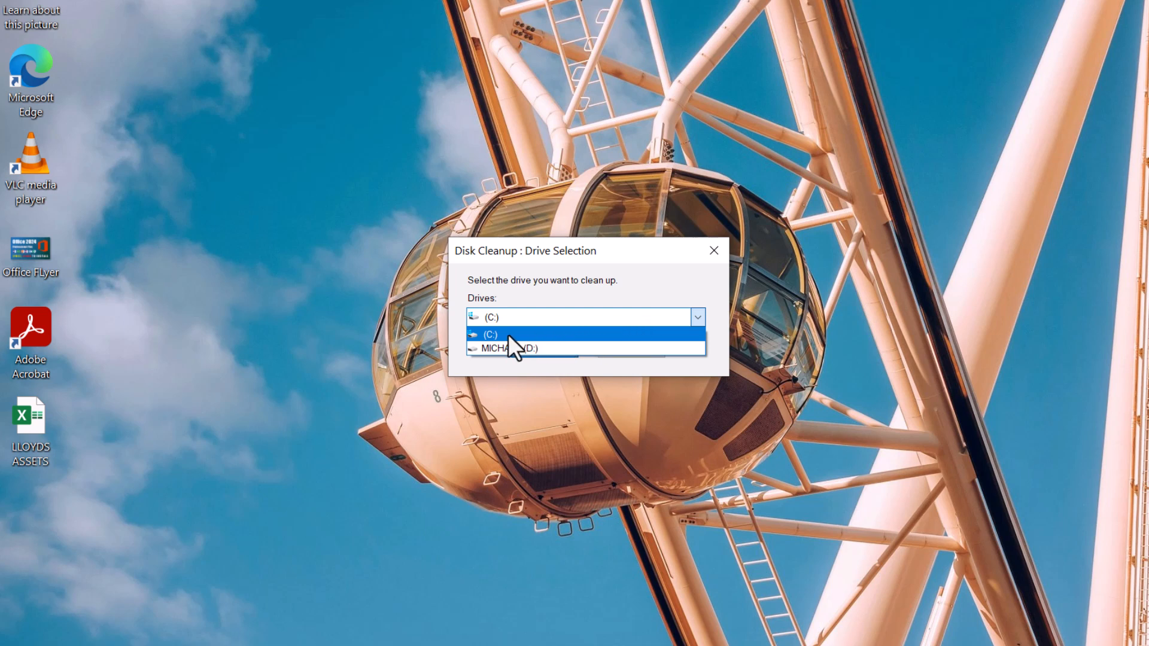
left_click(490, 336)
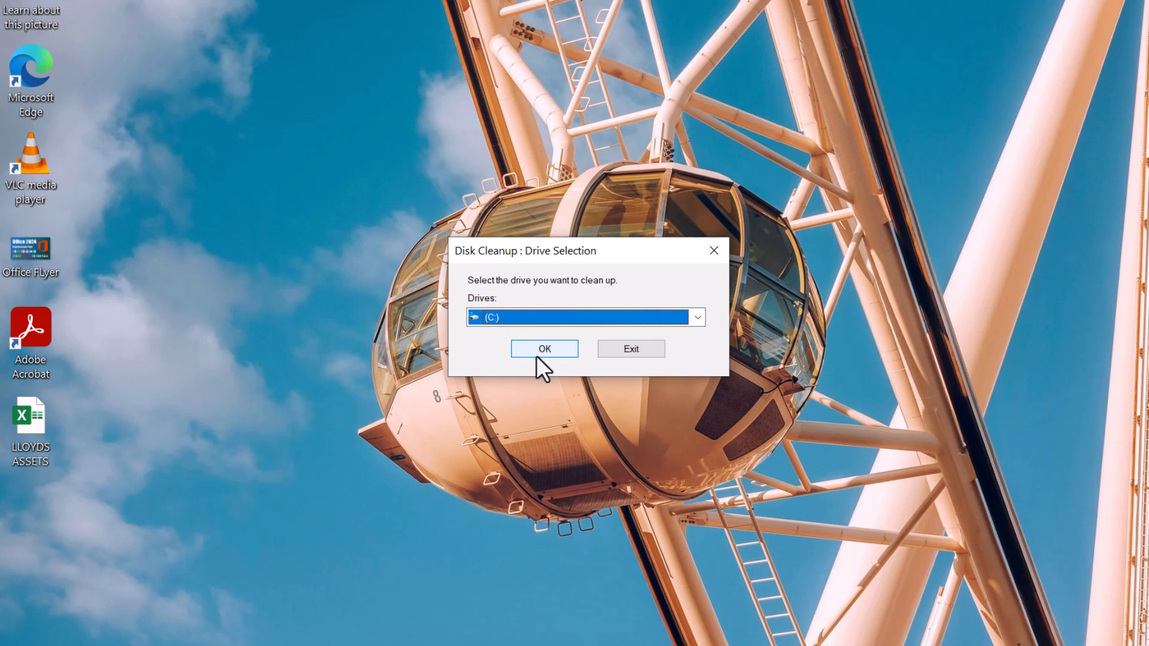
left_click(544, 349)
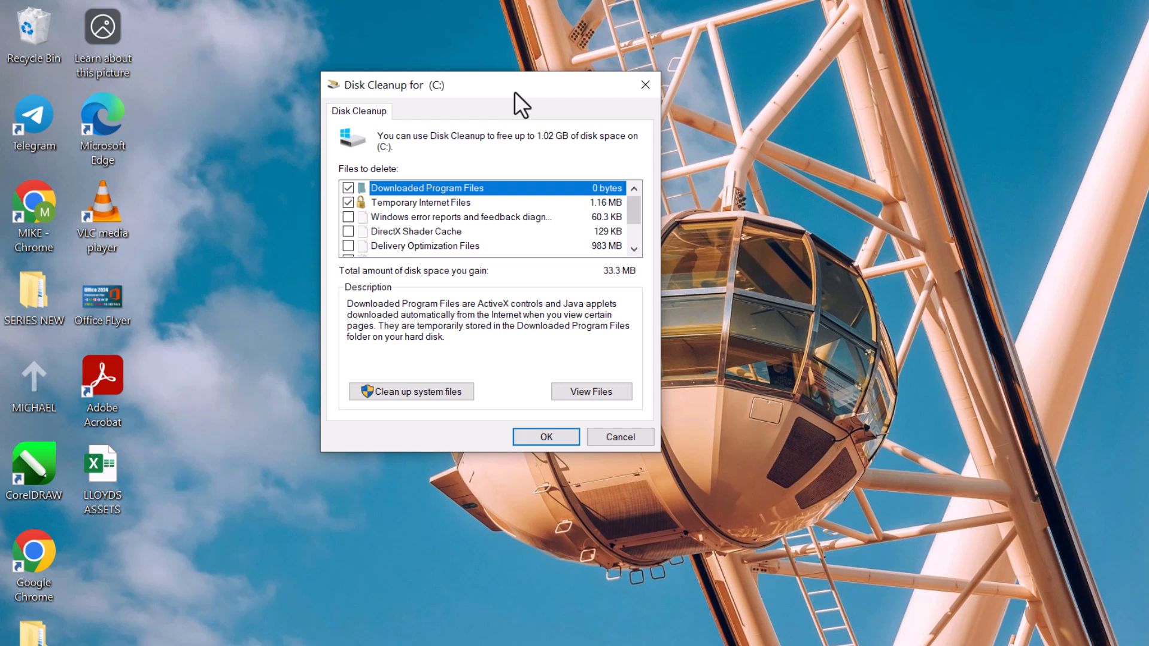
mouse_move(428, 222)
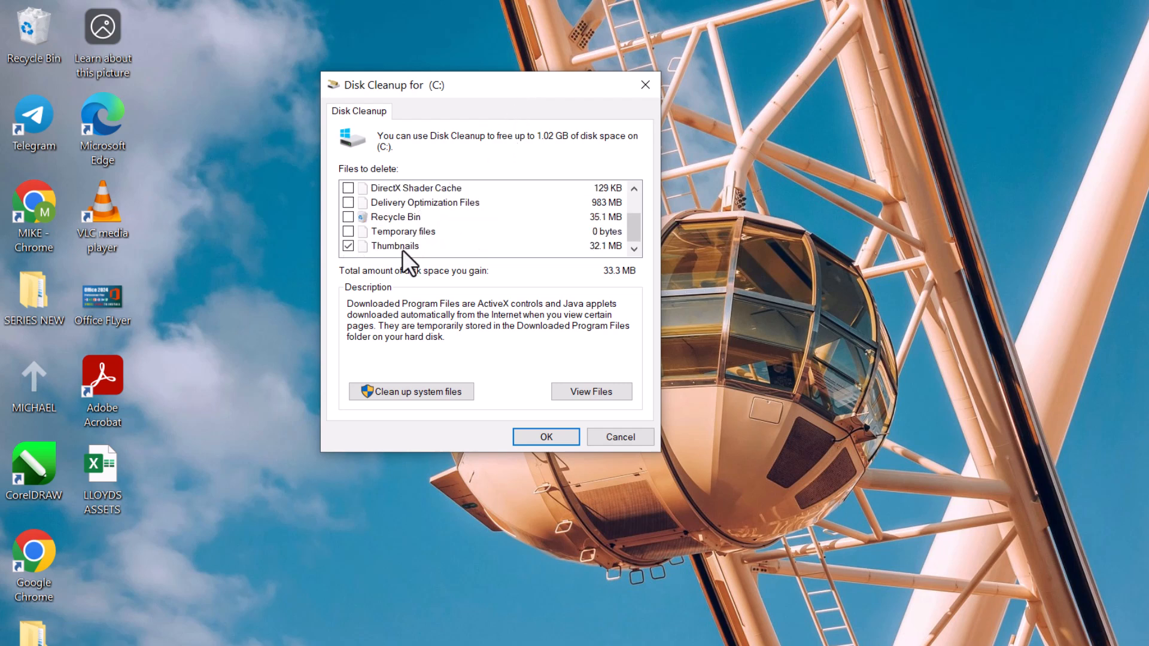
- Tick Temporary files, Delivery Optimization Files and Windows error reports, raising the total to 1.02 GB
scroll("up", 3)
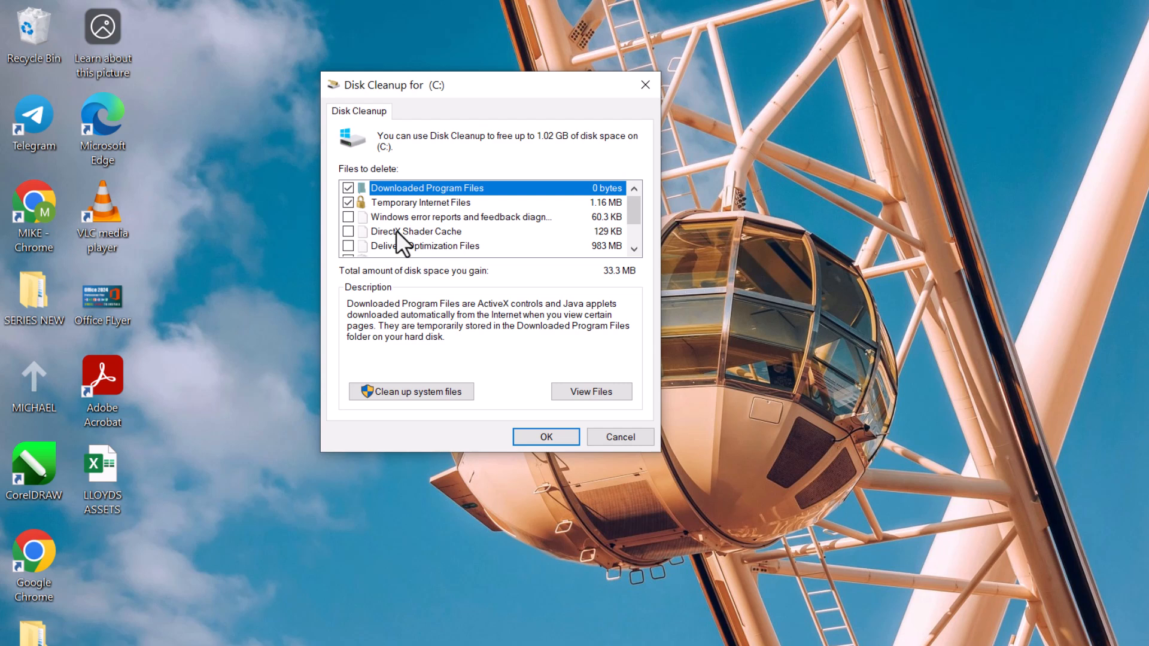
scroll("down", 3)
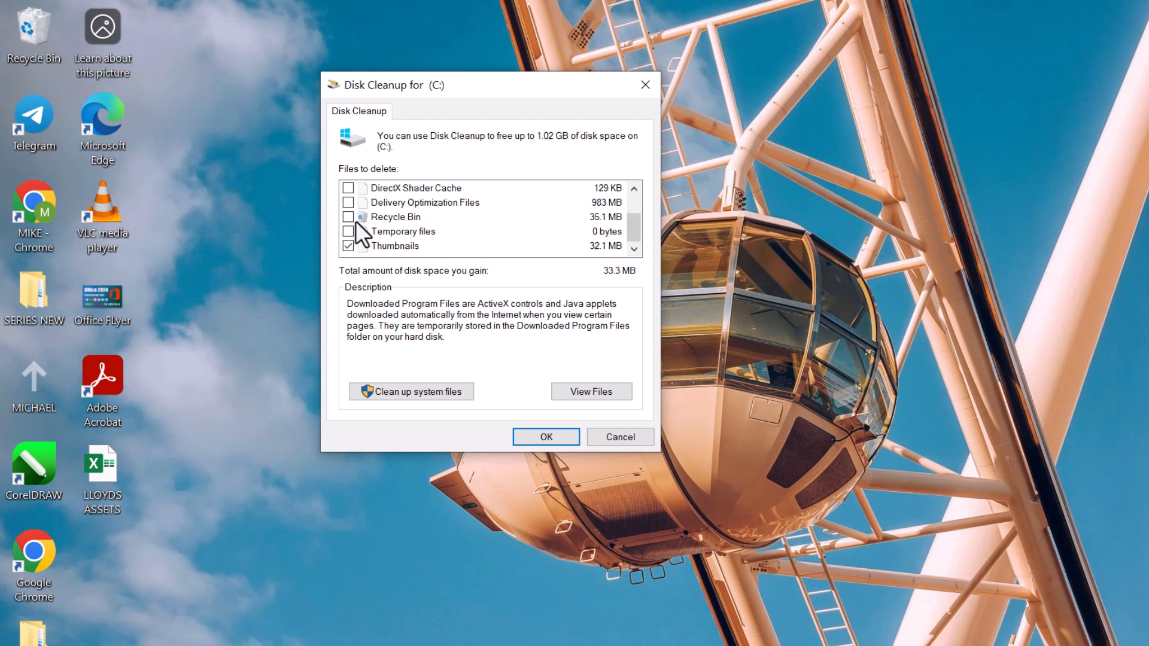
left_click(349, 246)
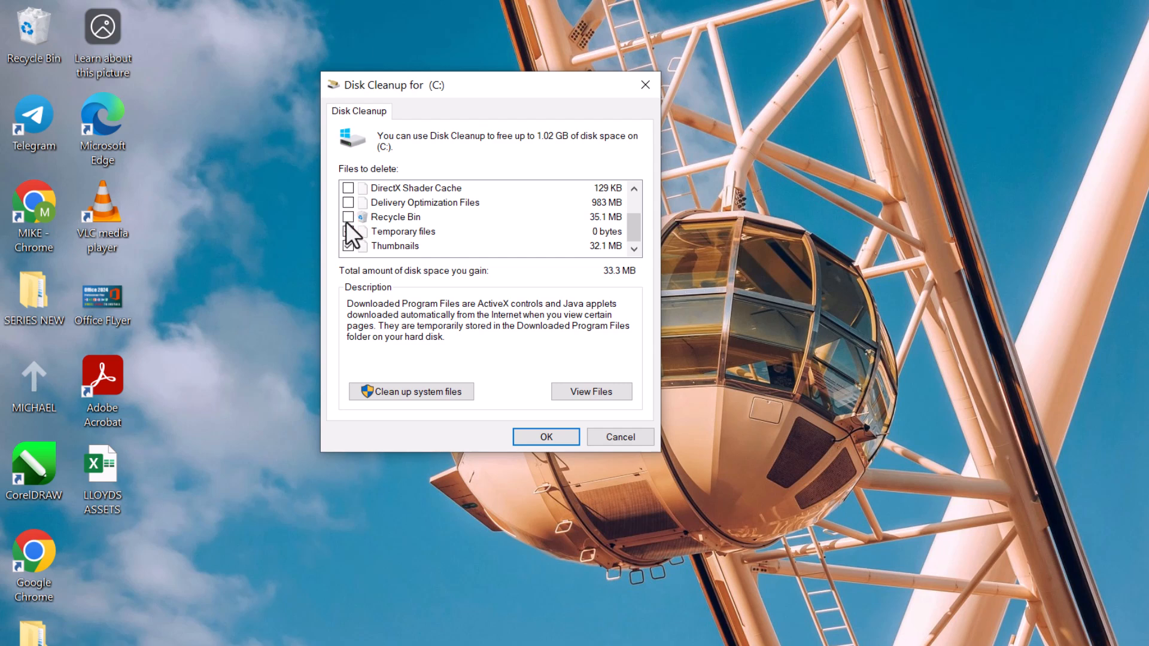
left_click(349, 203)
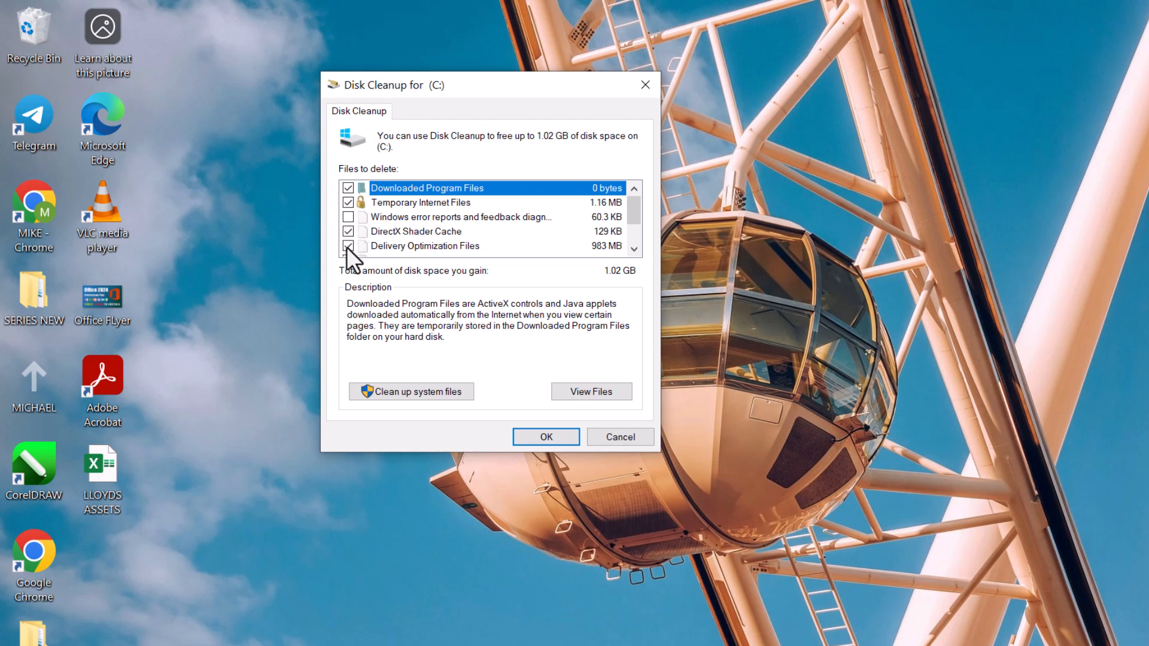
left_click(349, 216)
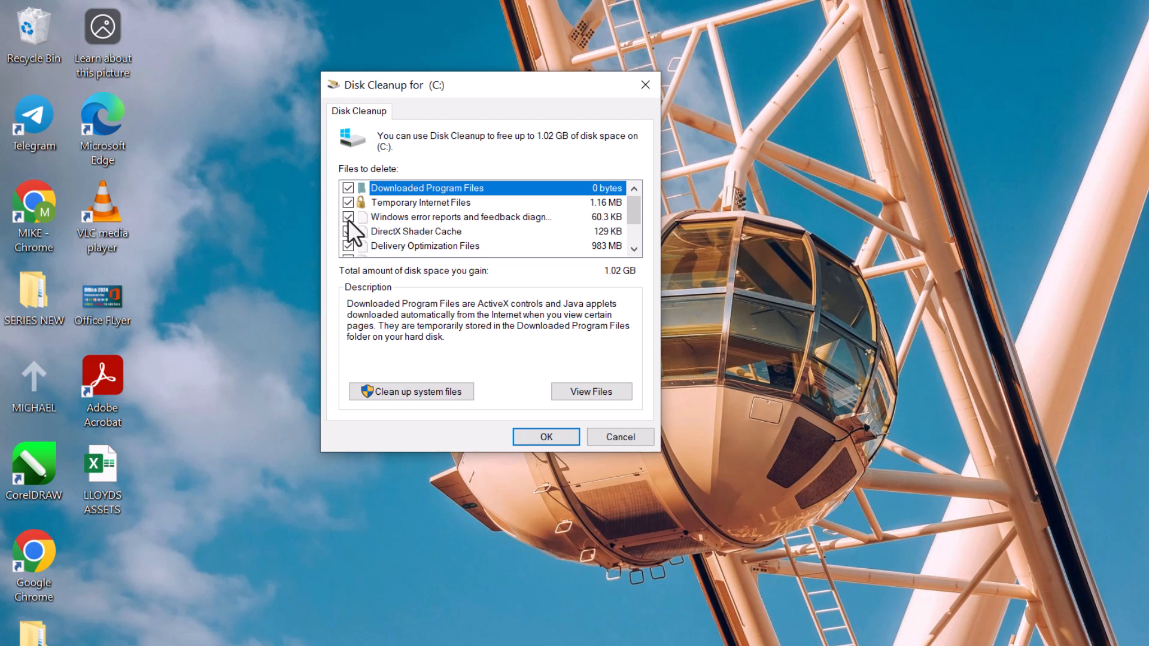
left_click(349, 216)
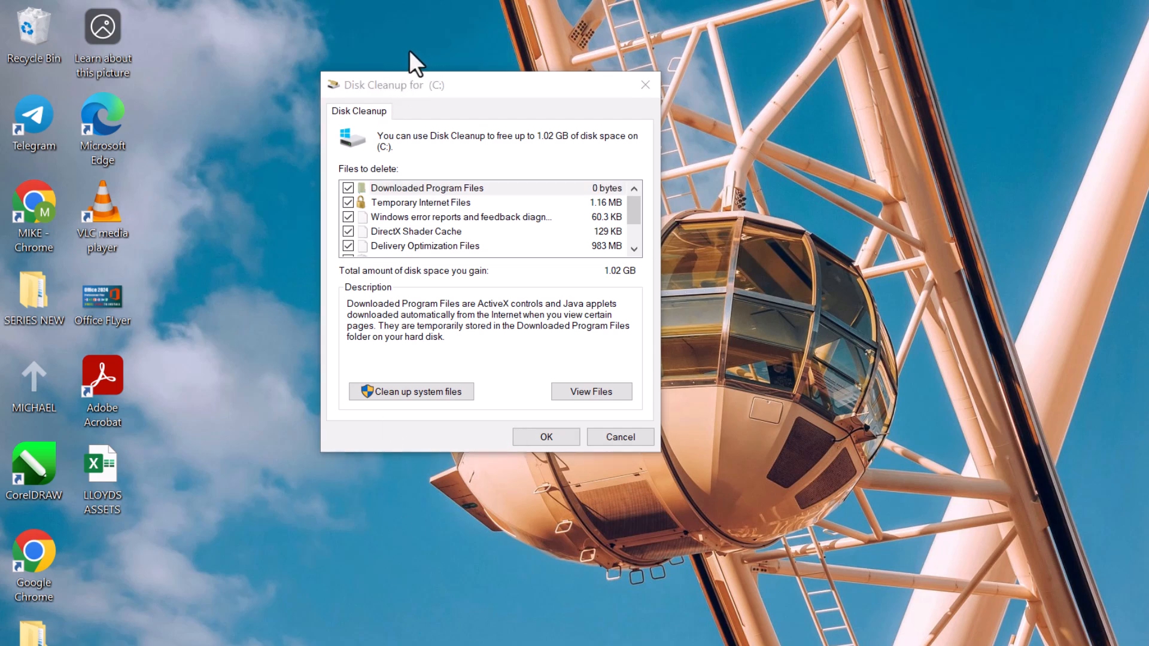
- Confirm permanently deleting the selected 1.02 GB of files from C:
left_click(545, 437)
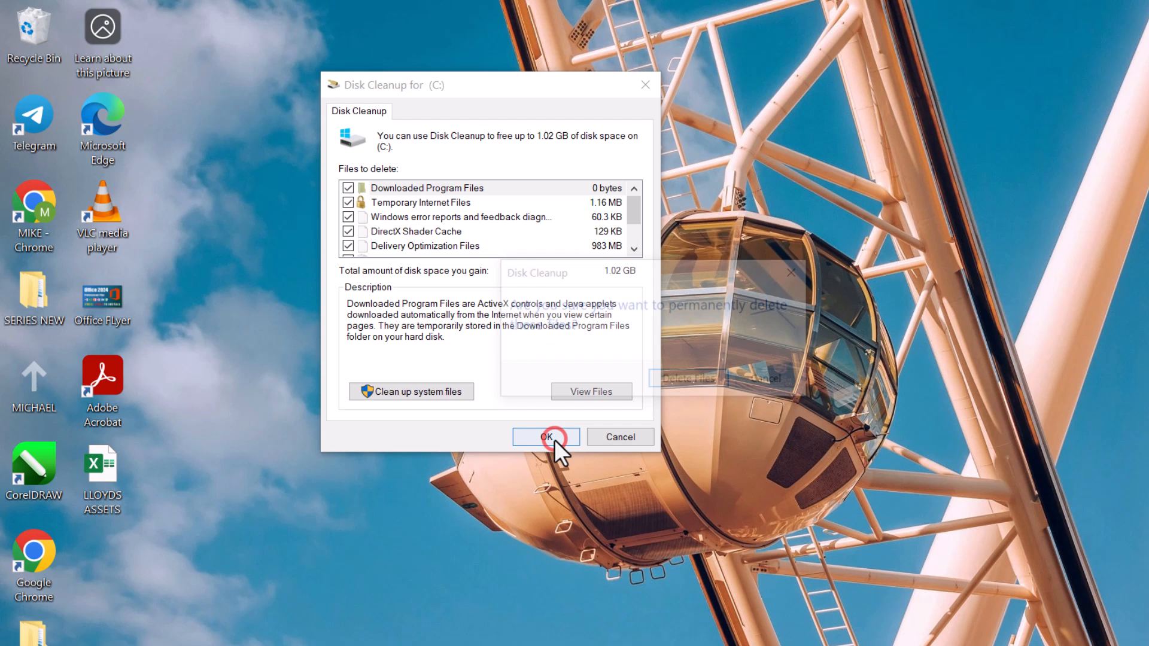
left_click(546, 437)
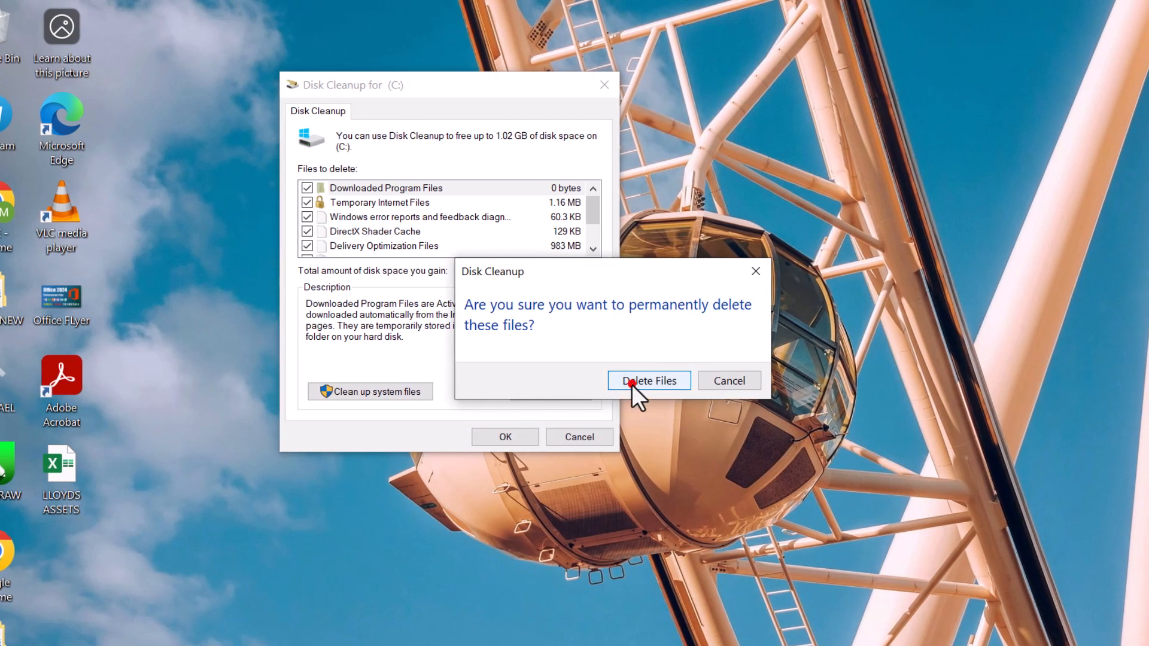
left_click(647, 380)
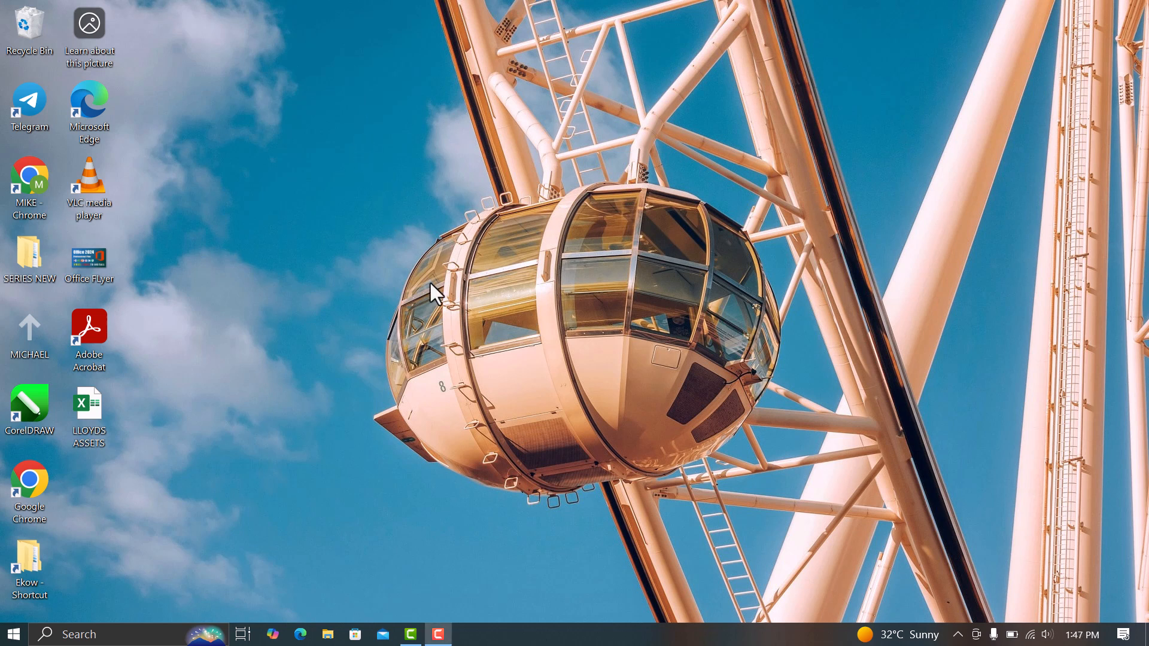
- Open Windows Settings with Win+I and go to Apps & features
key("win+i")
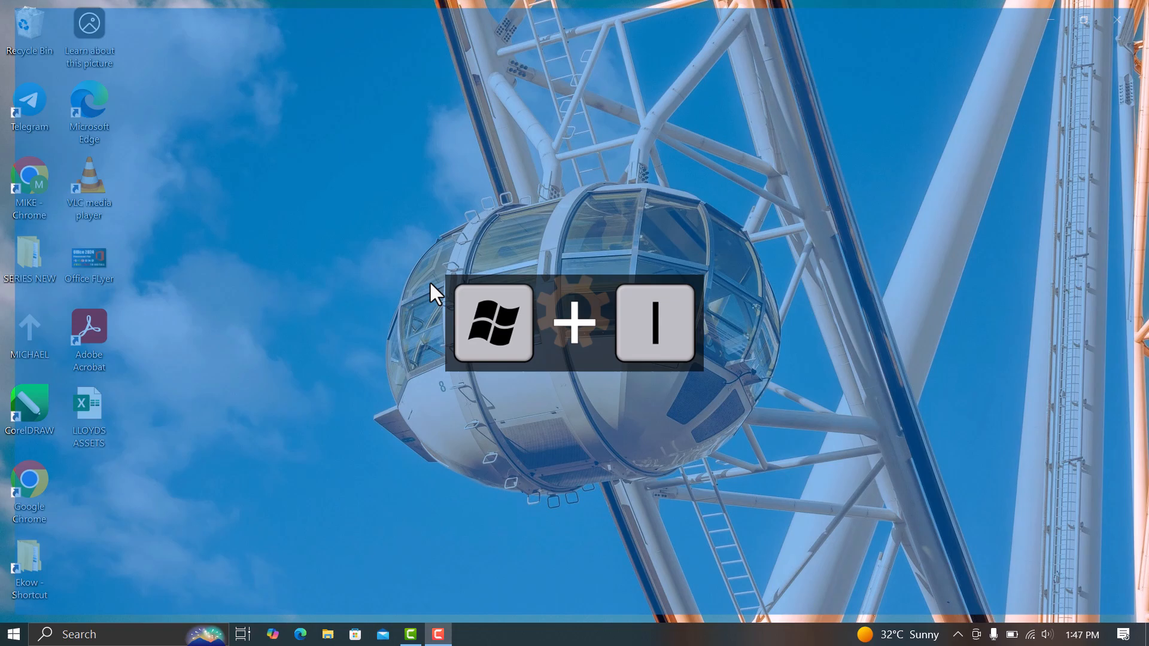
key("win+i")
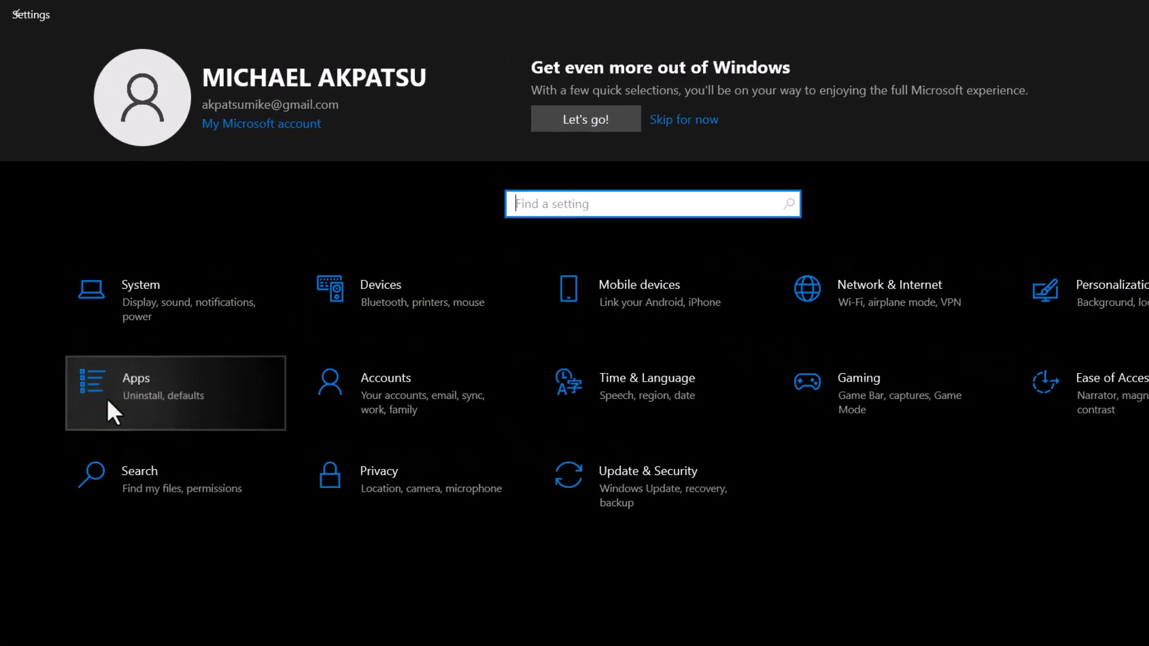
left_click(175, 392)
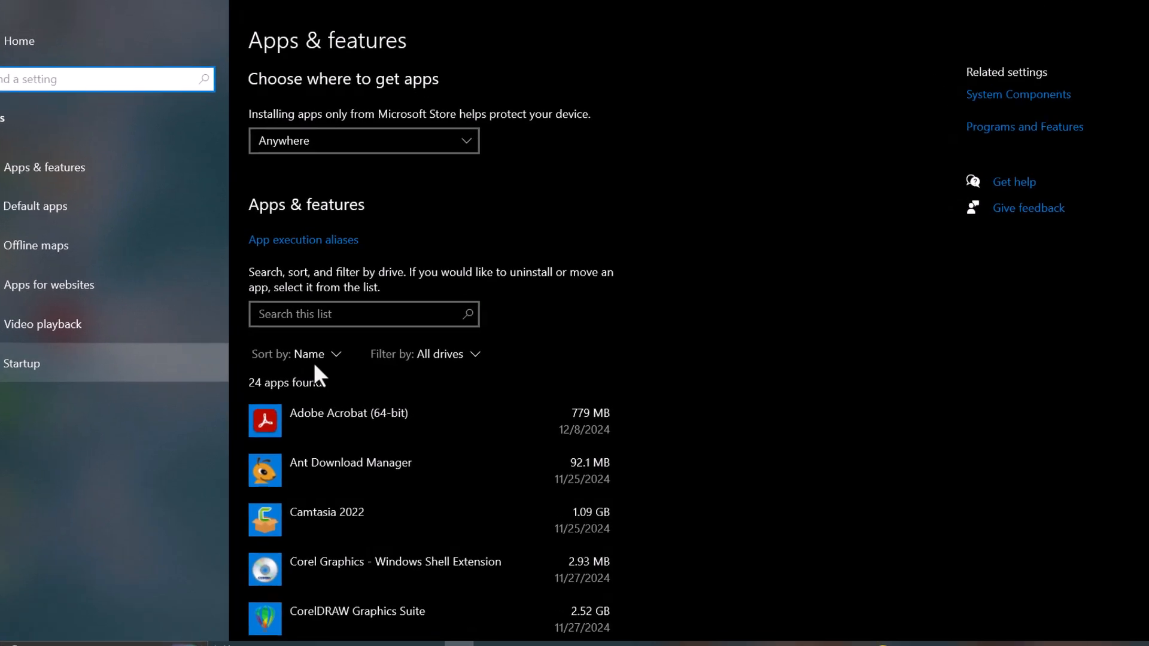
- Sort installed apps by size, putting CorelDRAW Graphics Suite (2.52 GB) first
left_click(331, 359)
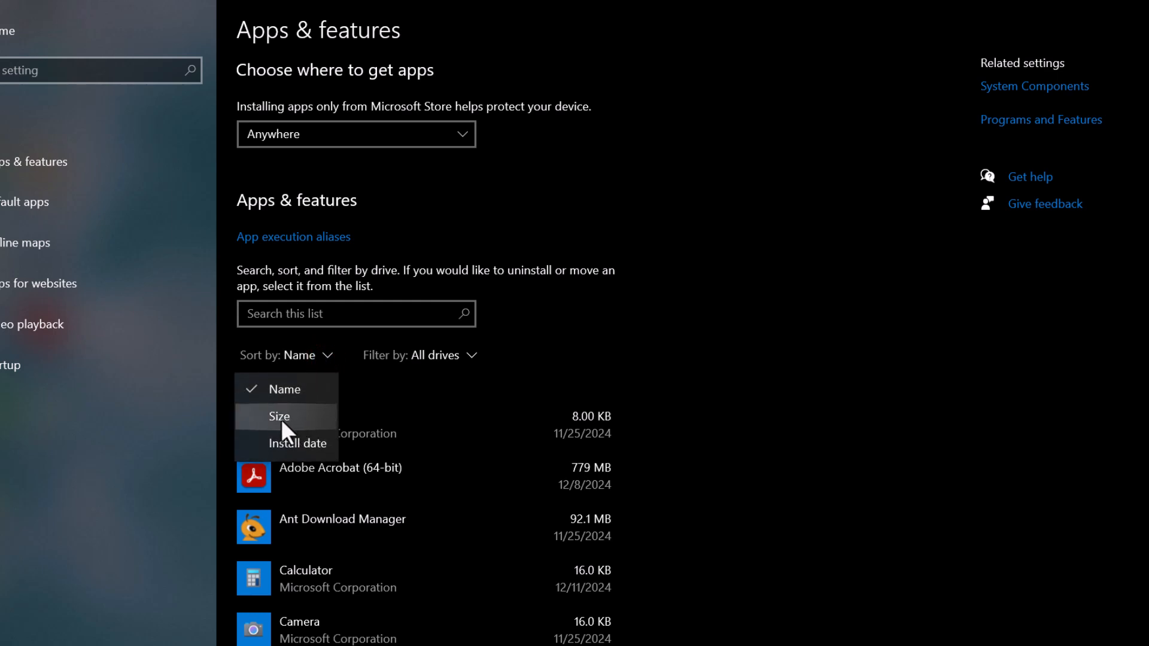
left_click(280, 416)
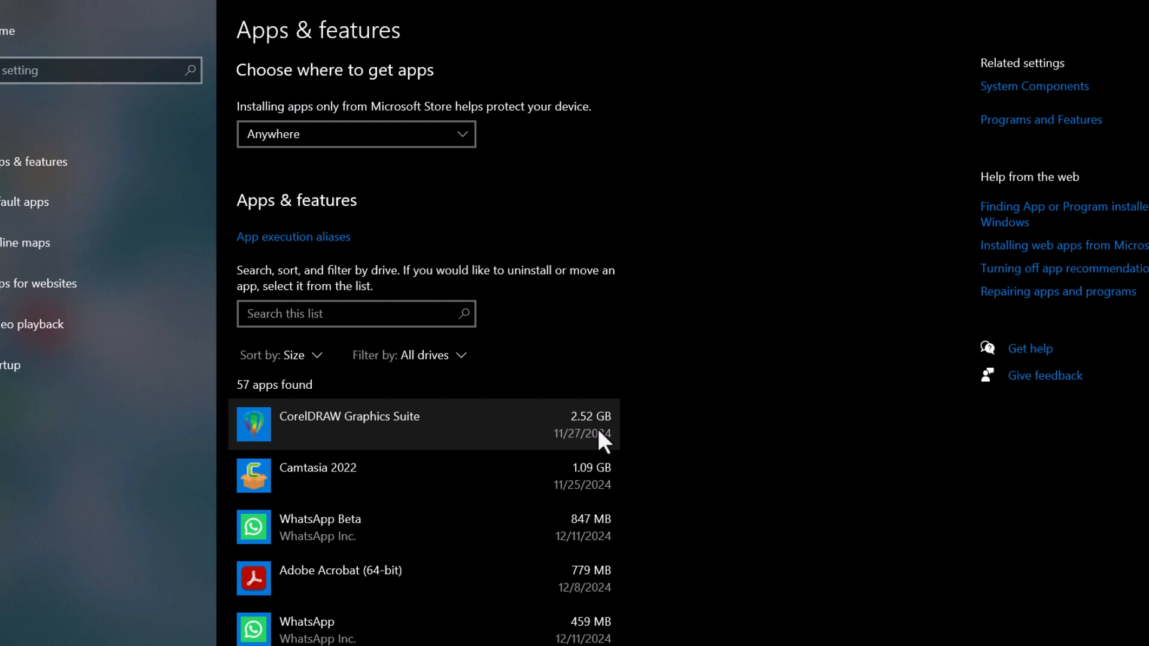
- Scroll down to Skype, uninstall it and confirm removing it with its related info
scroll("down", 3)
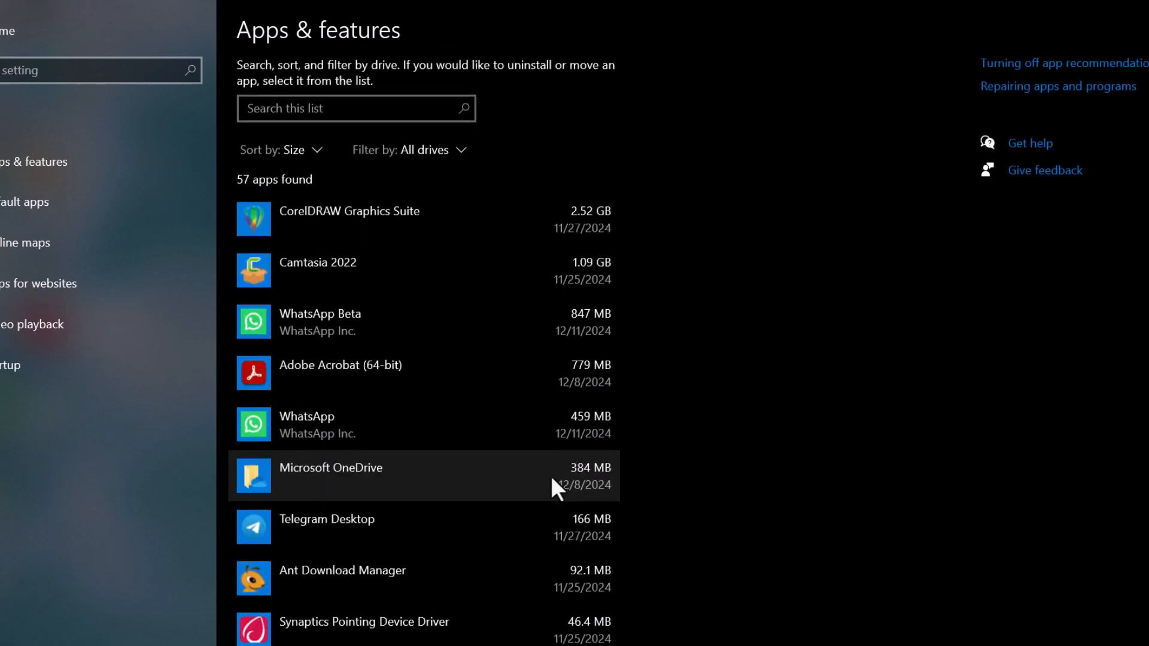
scroll("down", 3)
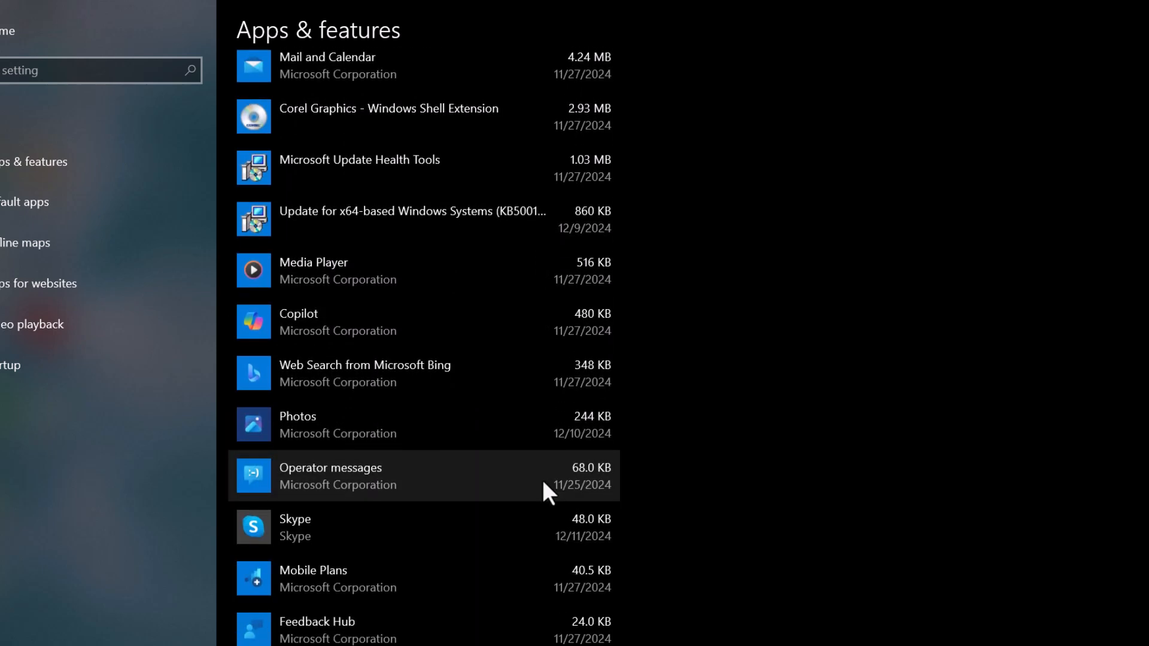
scroll("down", 3)
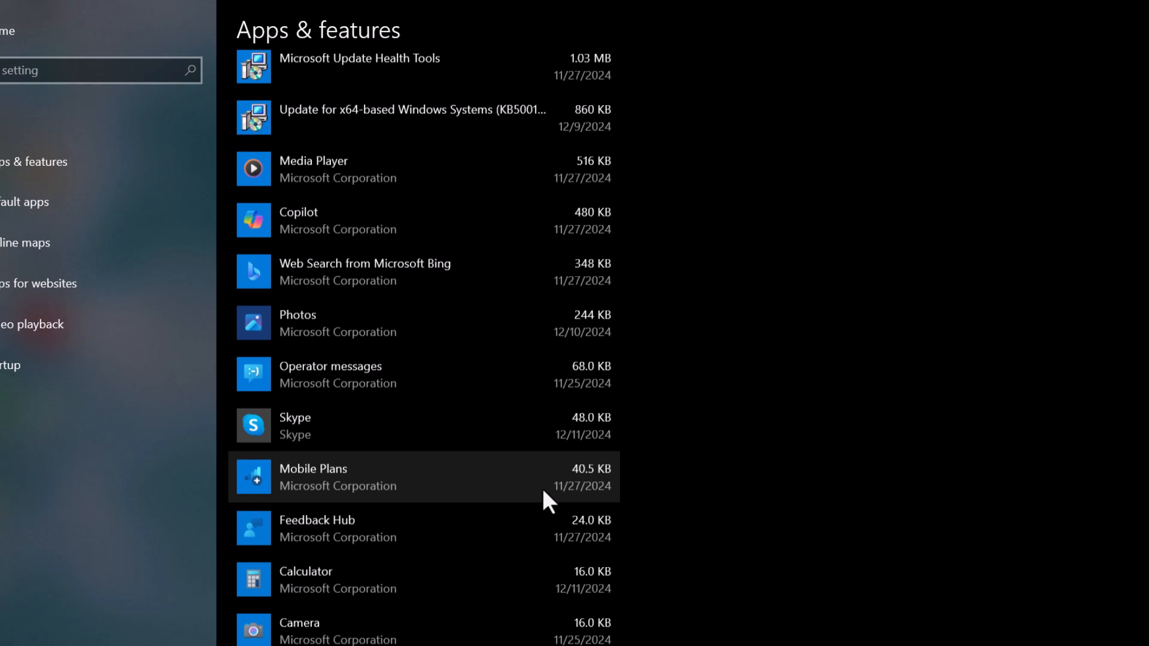
mouse_move(554, 446)
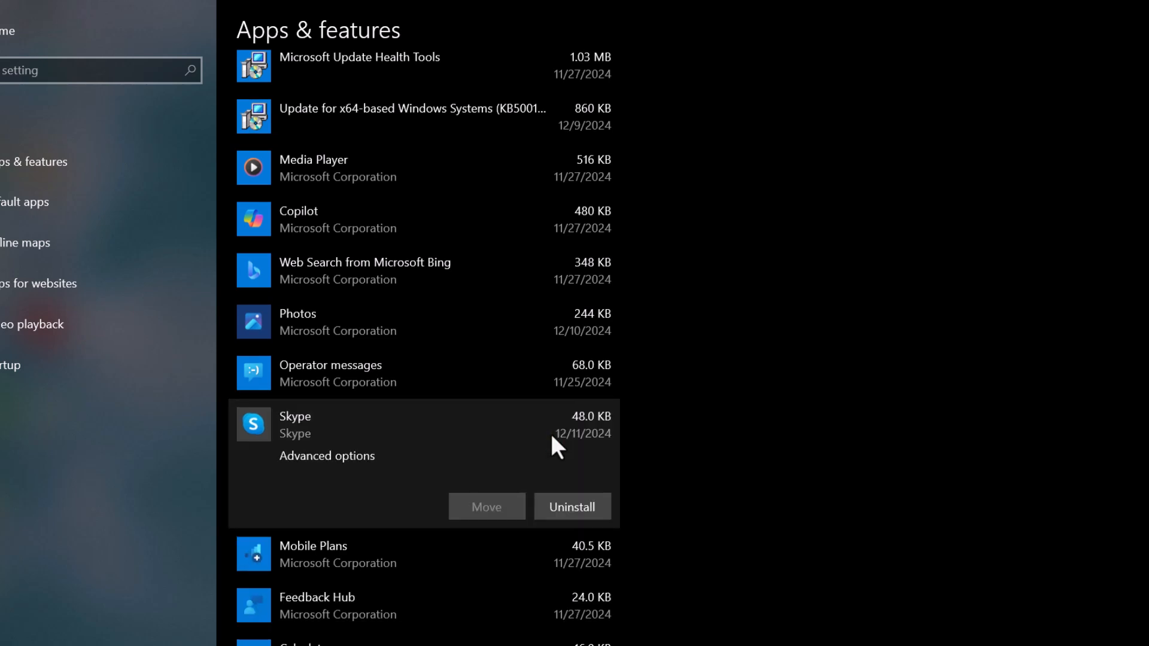
left_click(572, 506)
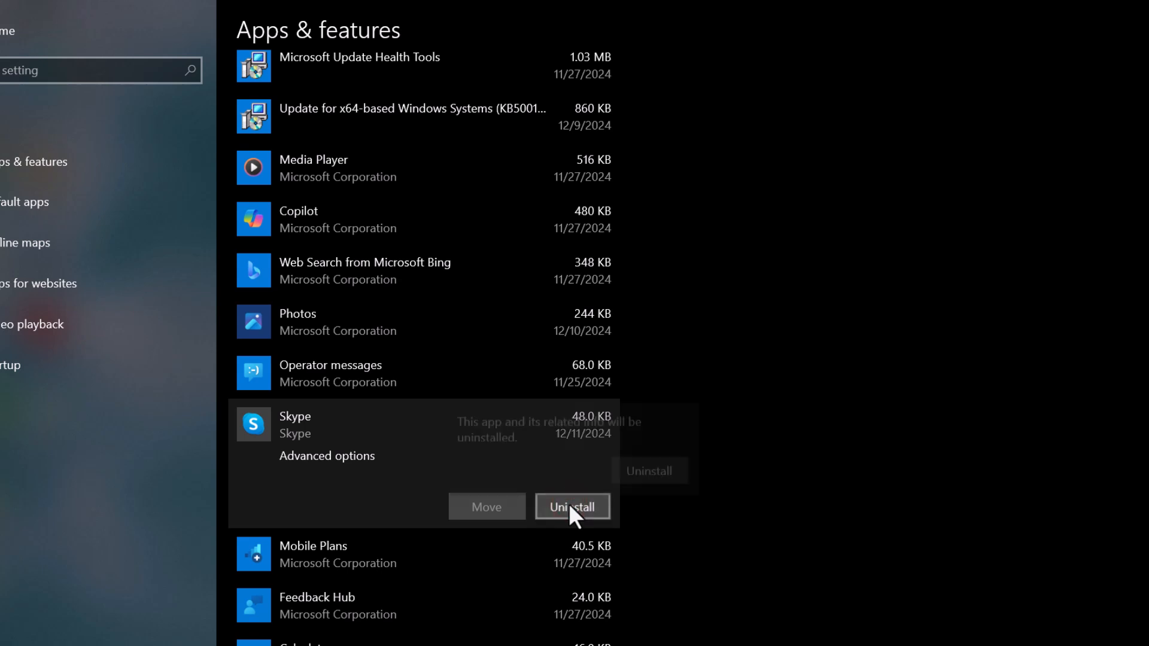
left_click(572, 506)
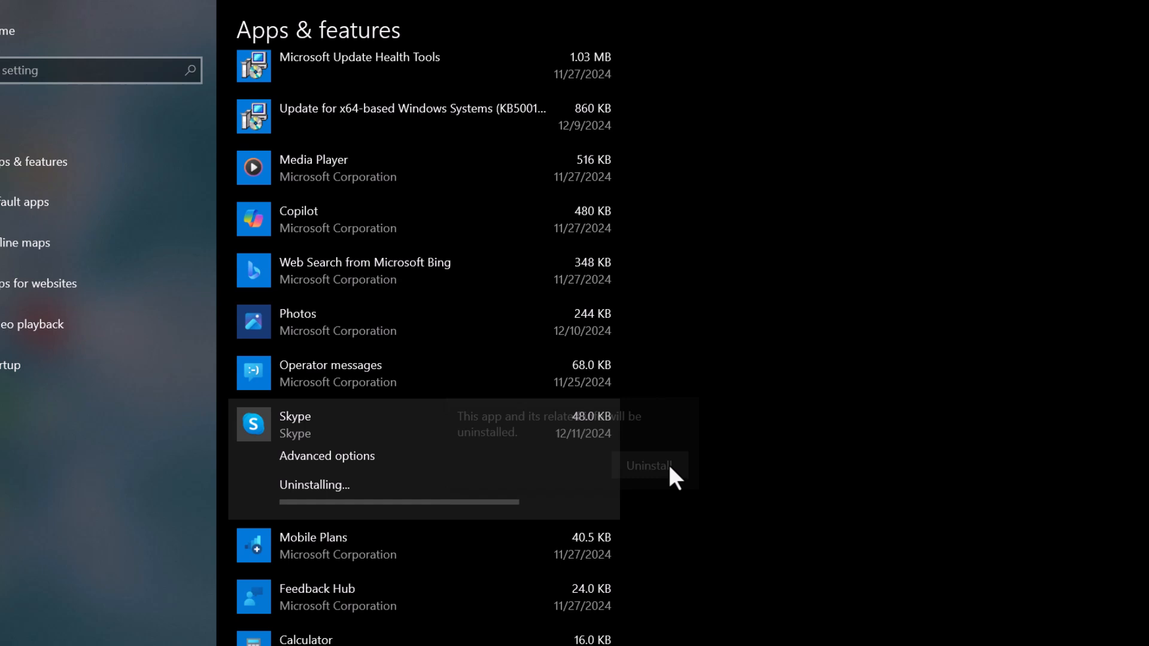
left_click(648, 466)
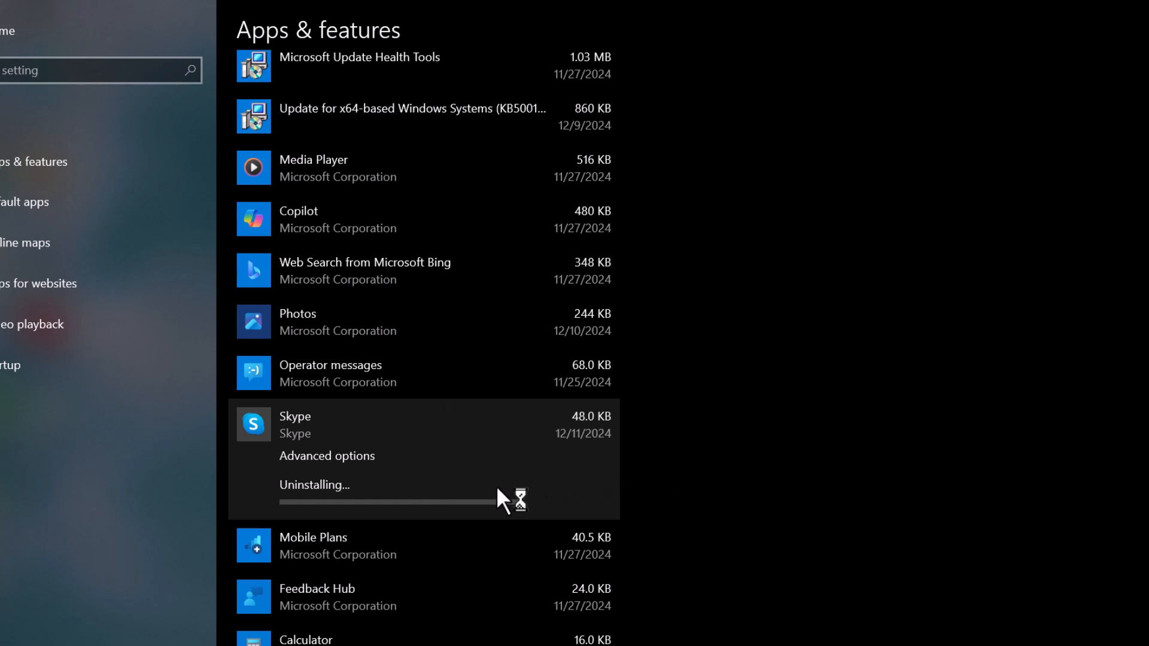
mouse_move(485, 495)
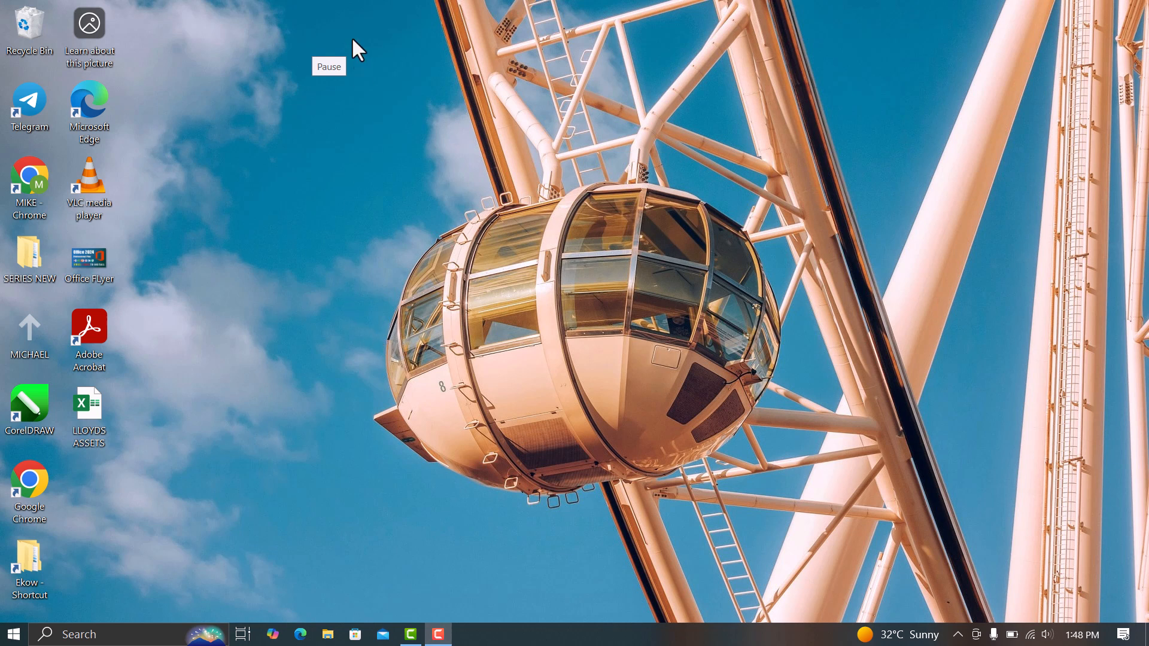
mouse_move(442, 307)
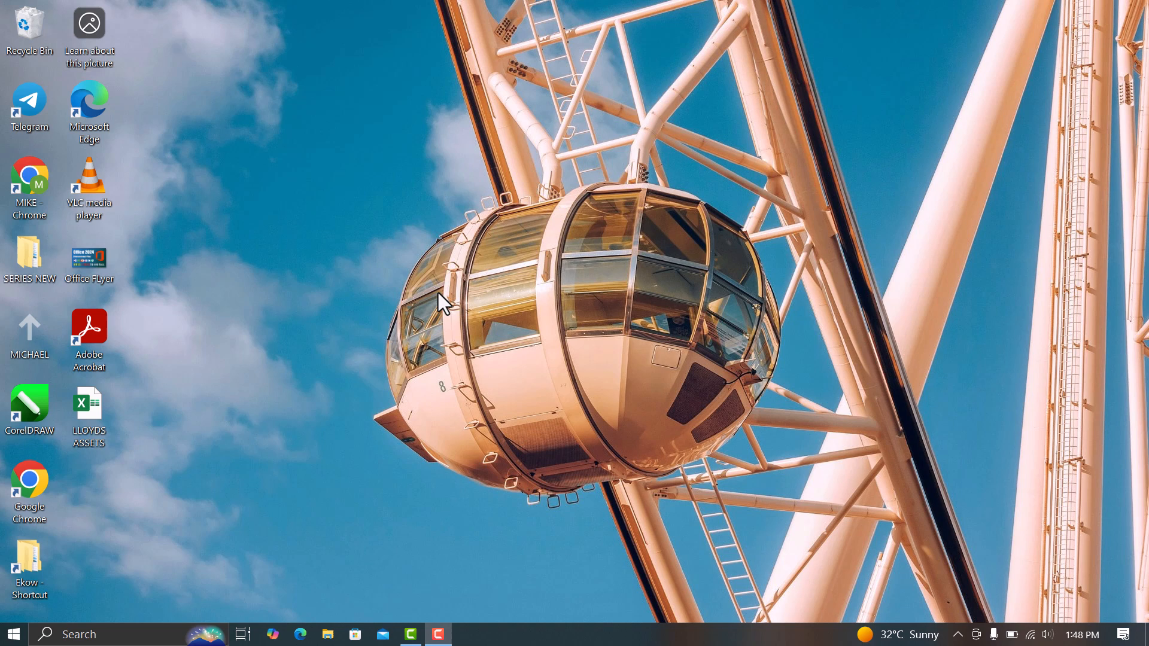
- Run %temp% to open the user's Temp folder with its 189 items
key("Win+r")
type("%")
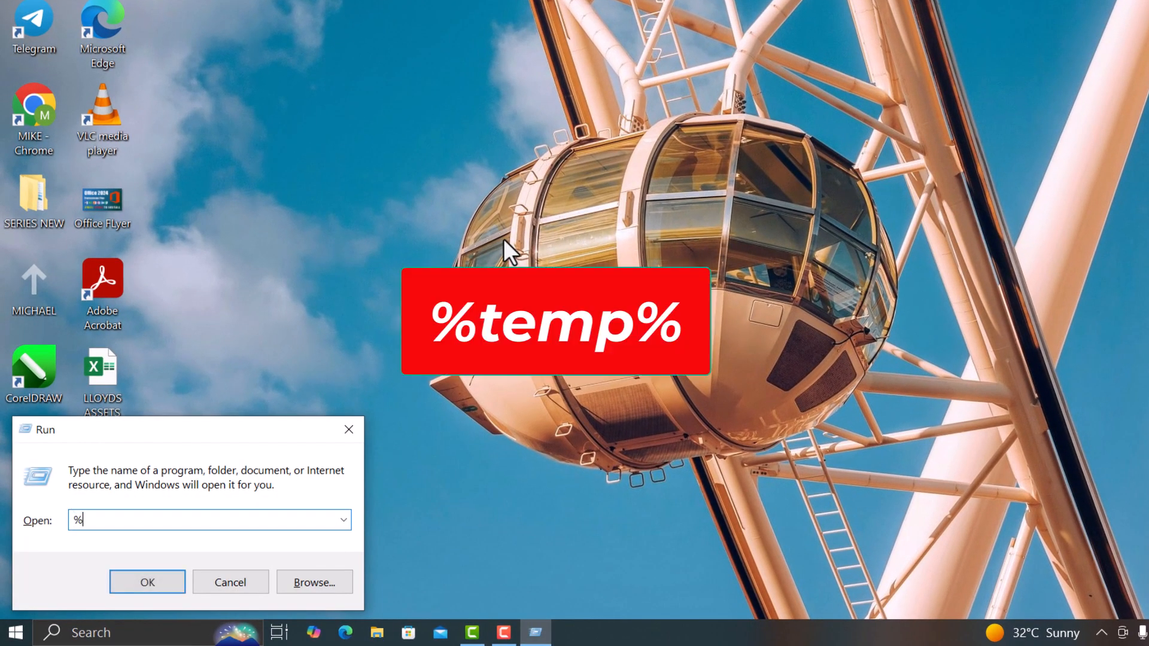
type("tem")
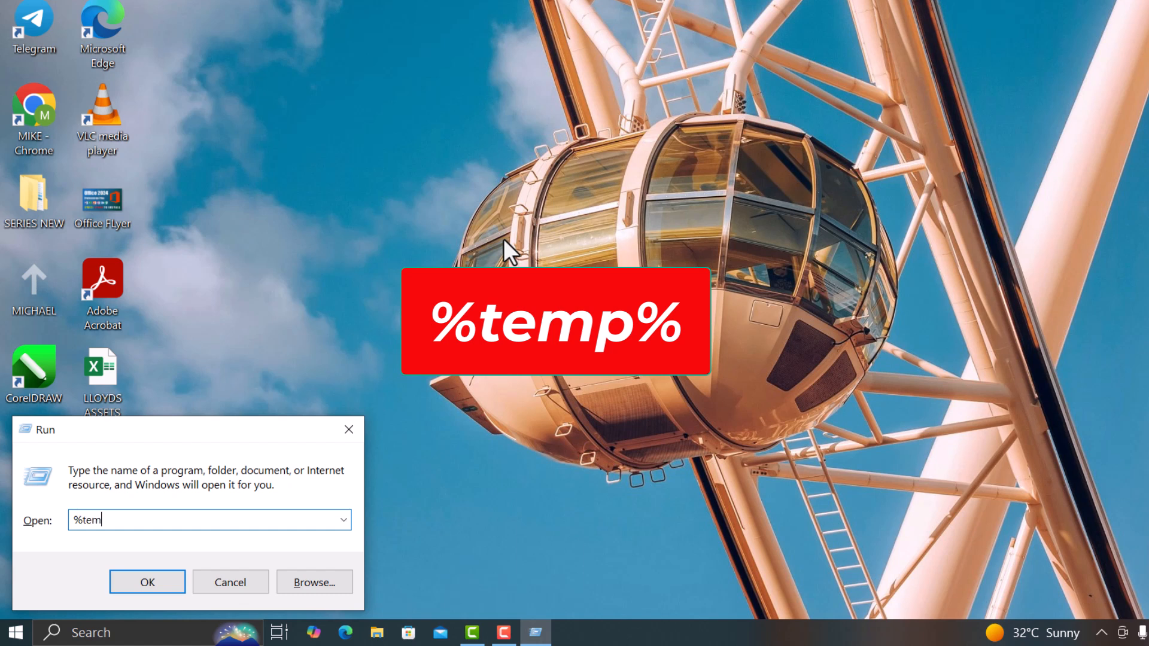
type("p%")
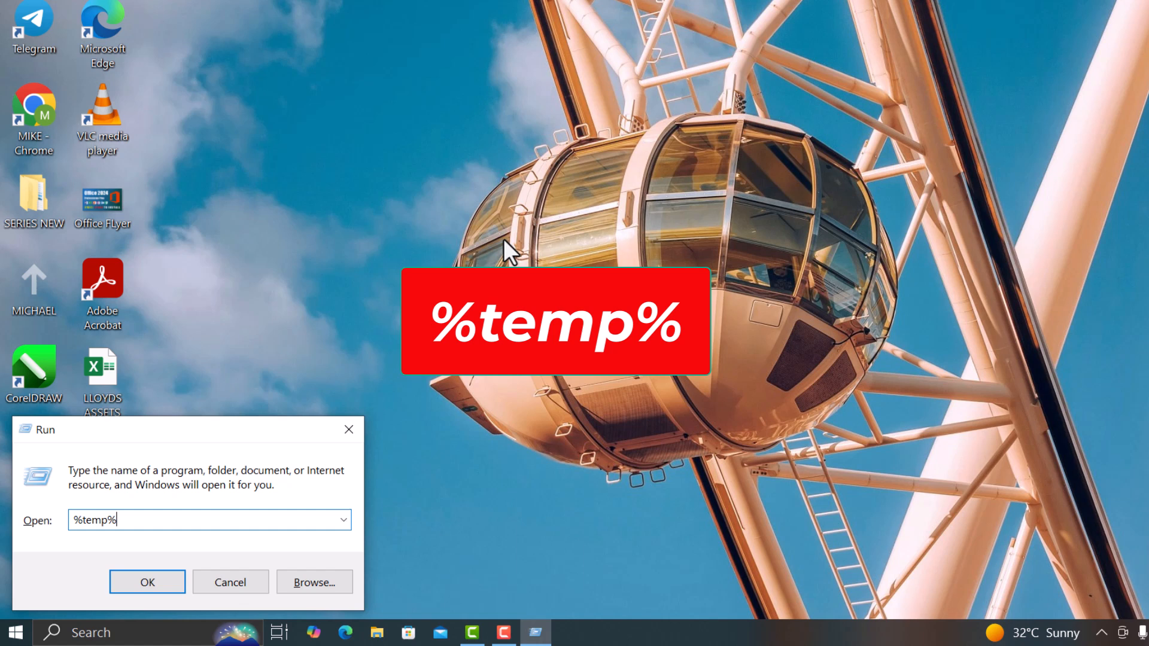
left_click(147, 582)
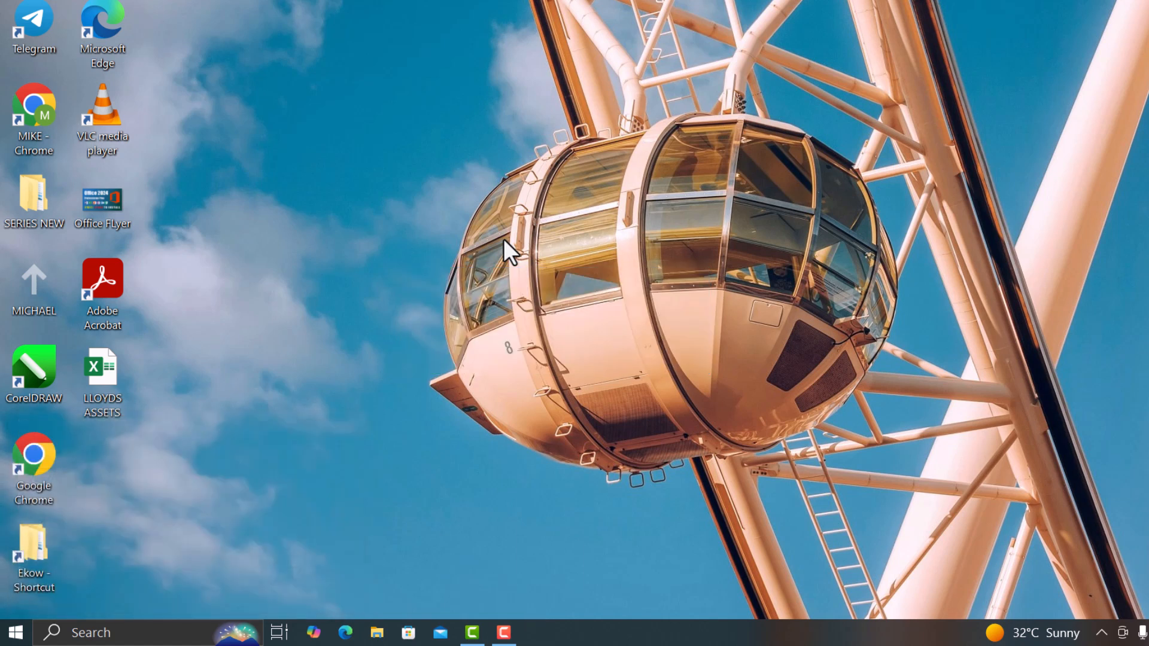
left_click(376, 633)
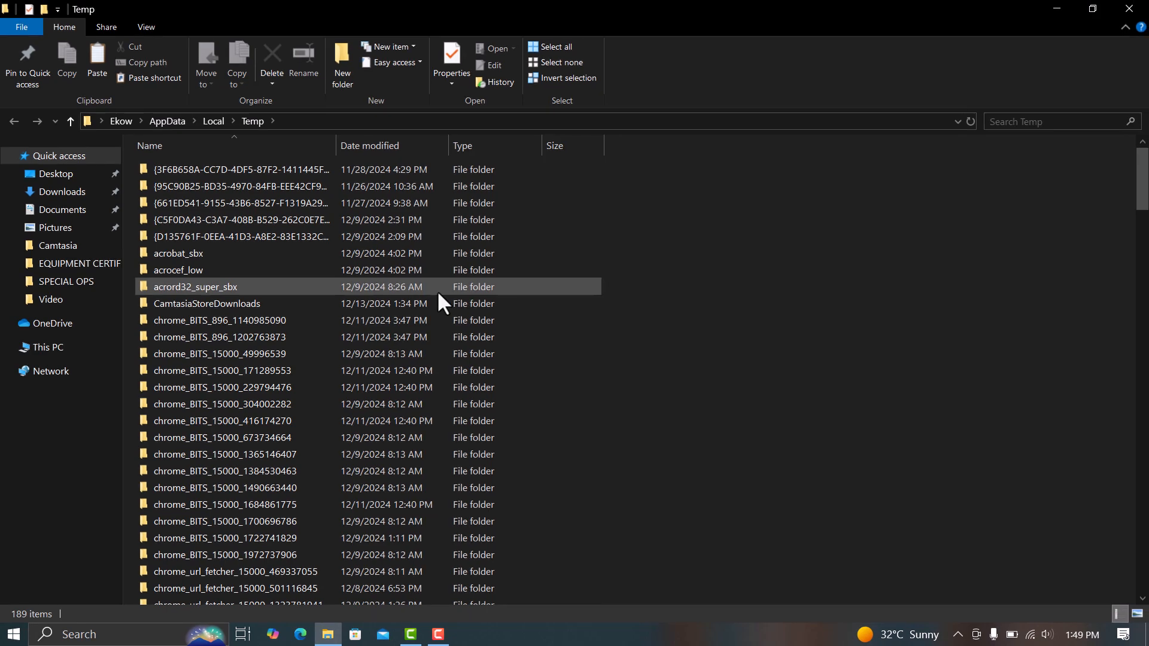
- Select all 189 Temp items and delete them, skipping the admin-protected folder
key("ctrl+a")
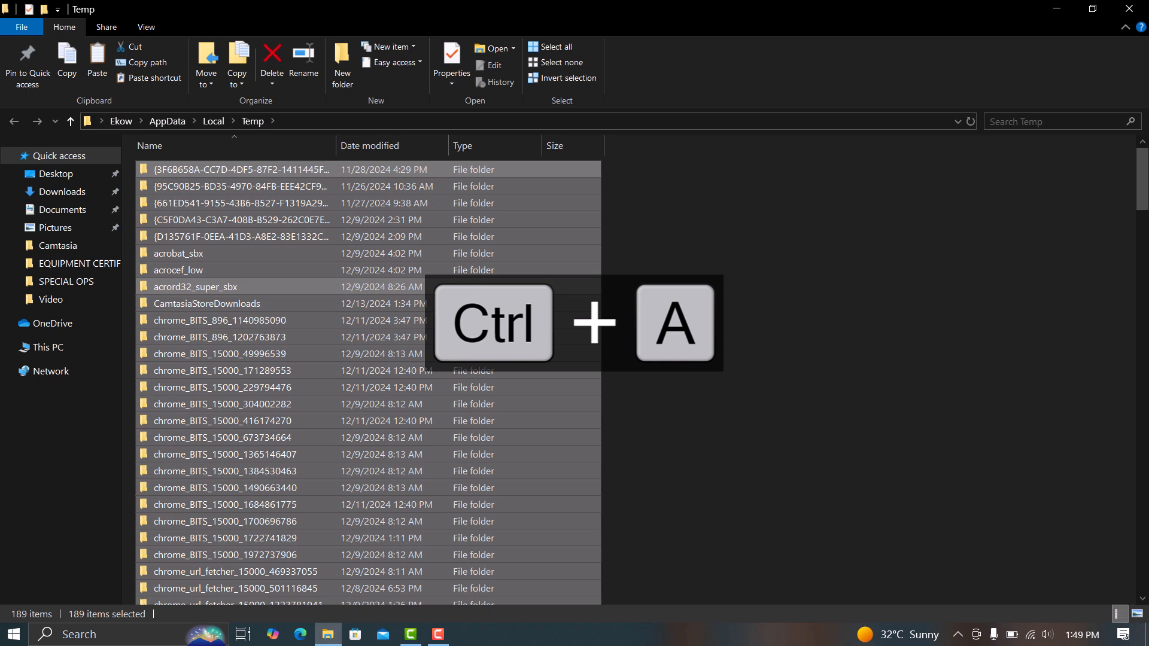
left_click(271, 58)
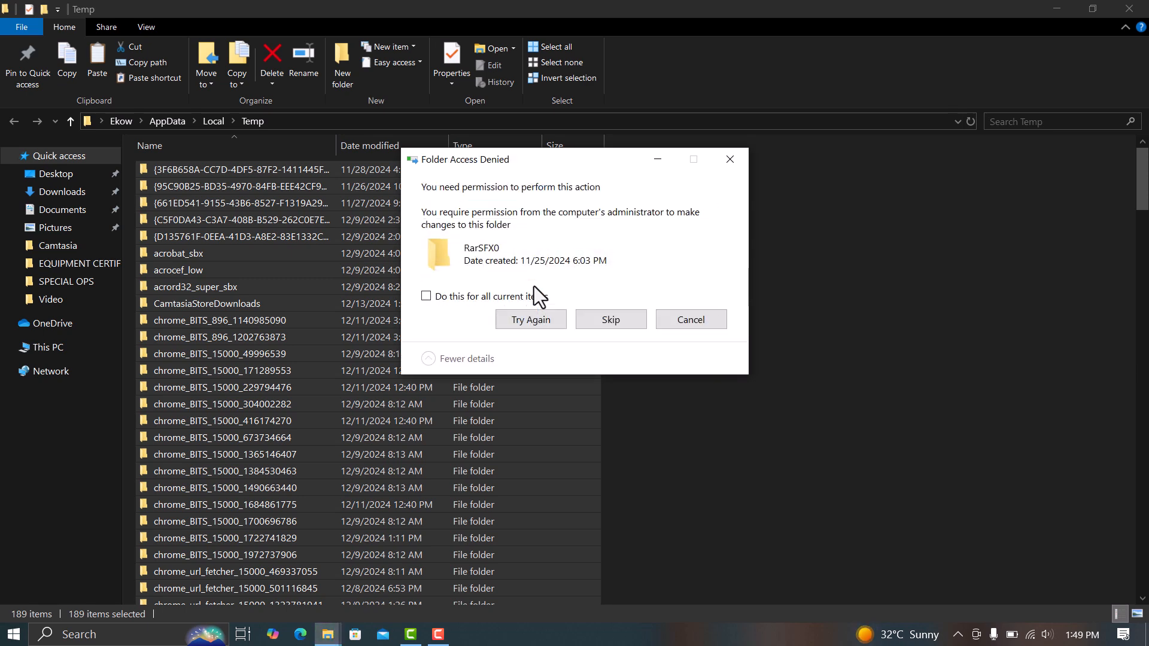
left_click(611, 320)
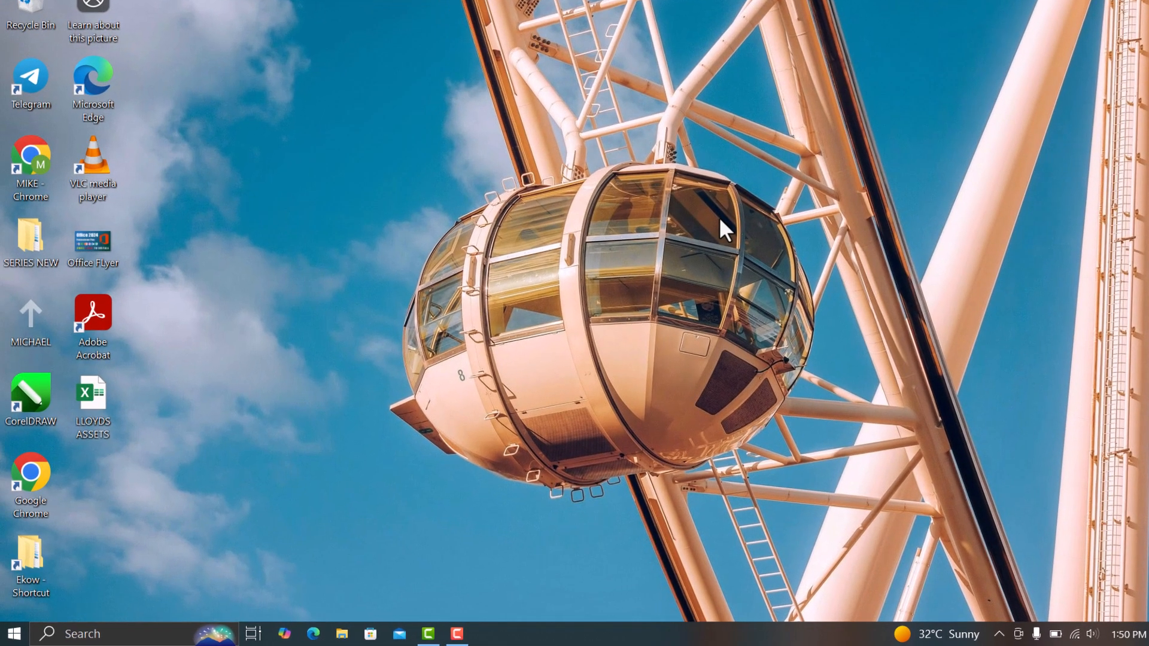
- Run 'temp' to open the Windows Temp folder (89 items), granting access when prompted
key("win+r")
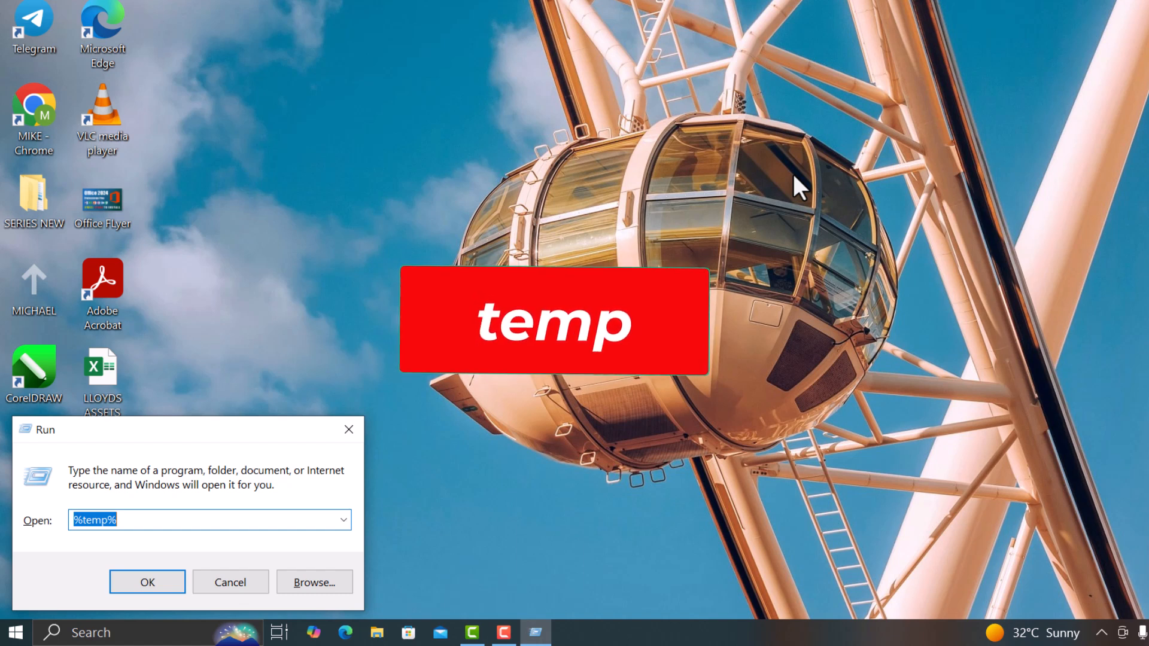
type("temp")
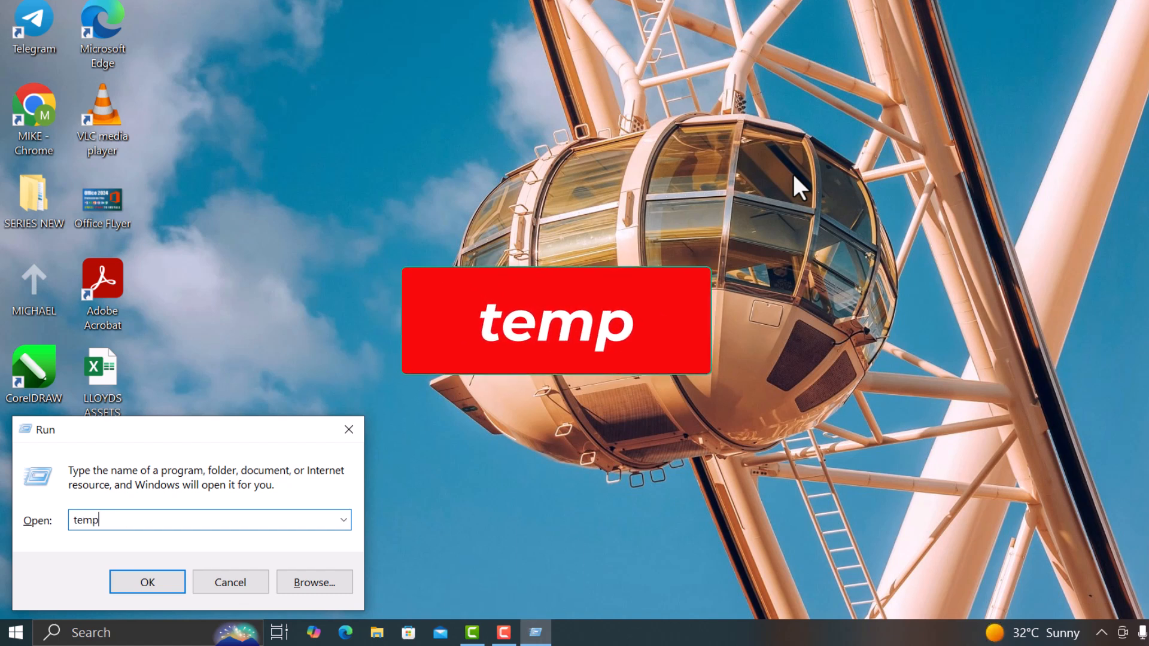
left_click(146, 582)
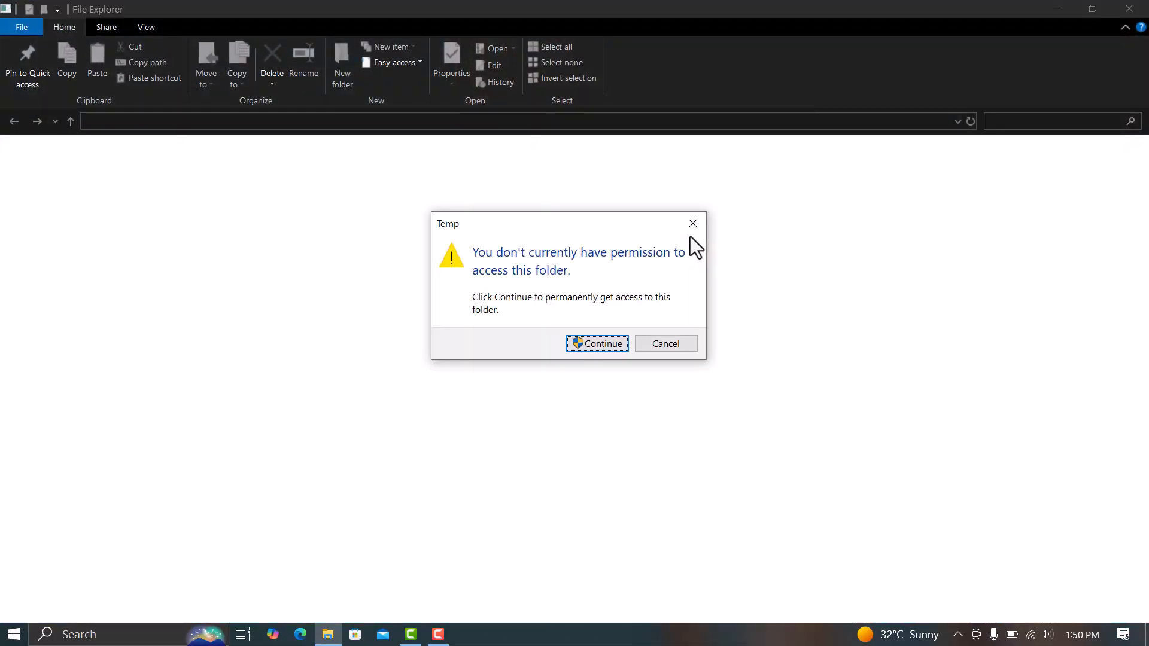
left_click(597, 343)
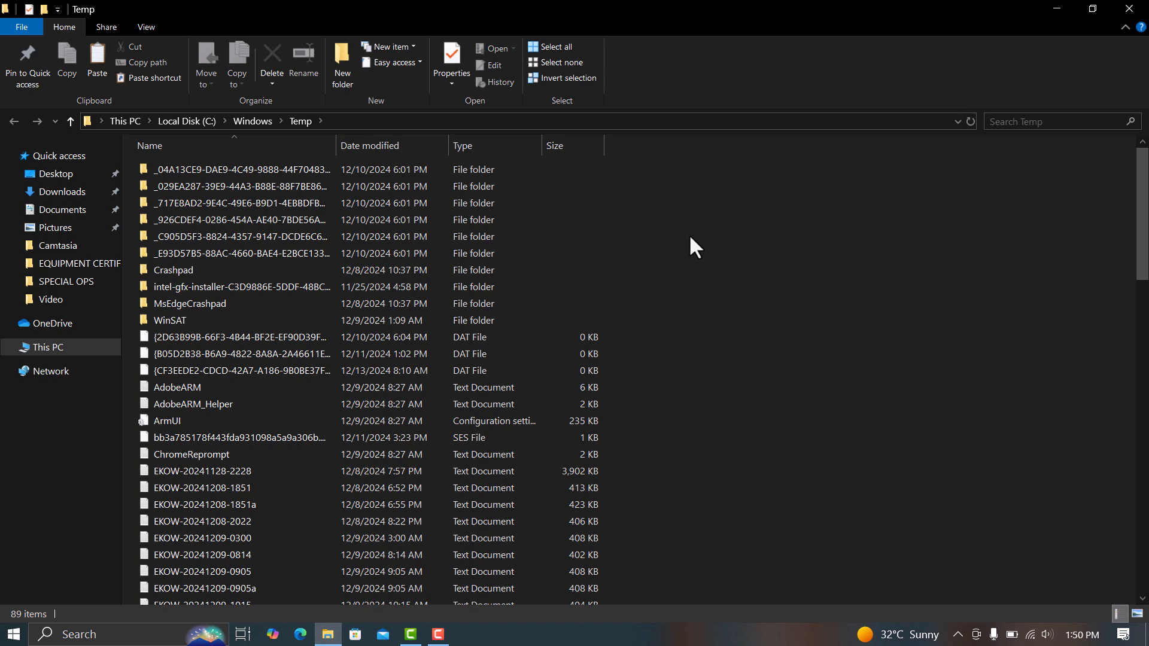
- Delete all items in the Windows Temp folder, skipping the file still in use
key("ctrl+a")
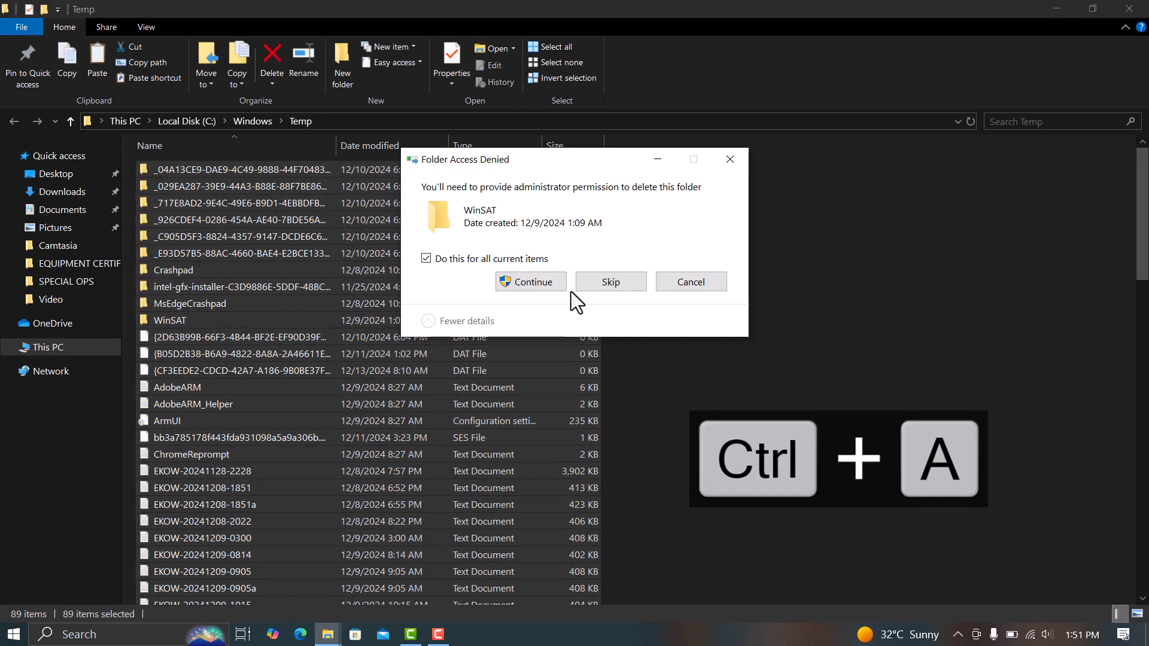
left_click(529, 282)
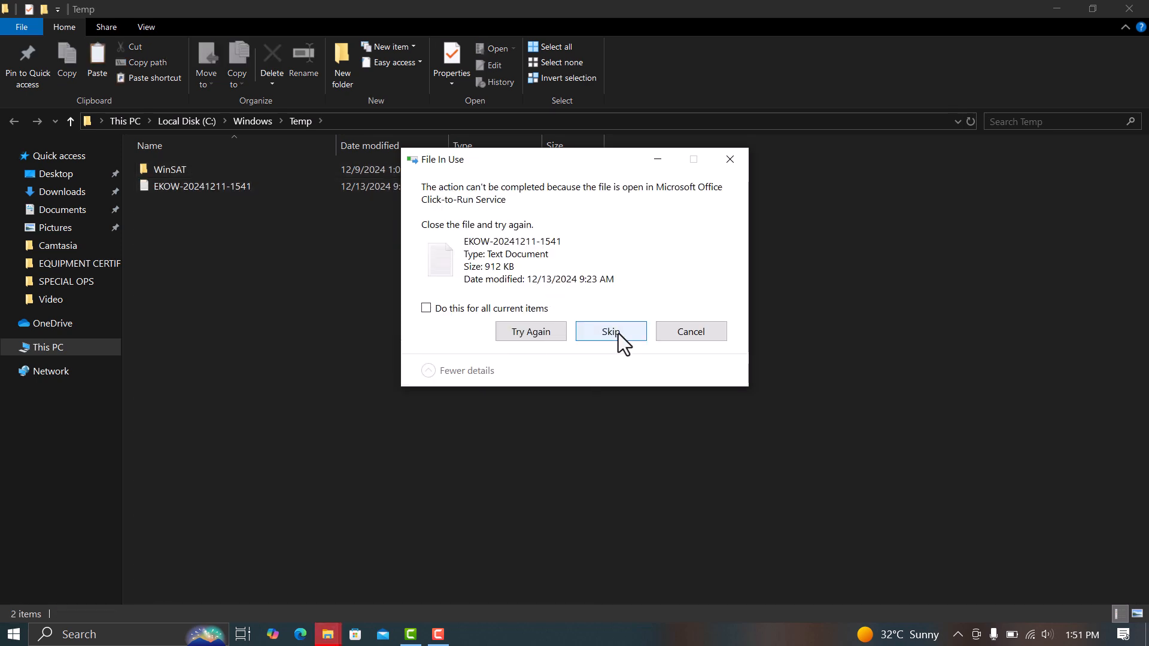
left_click(610, 331)
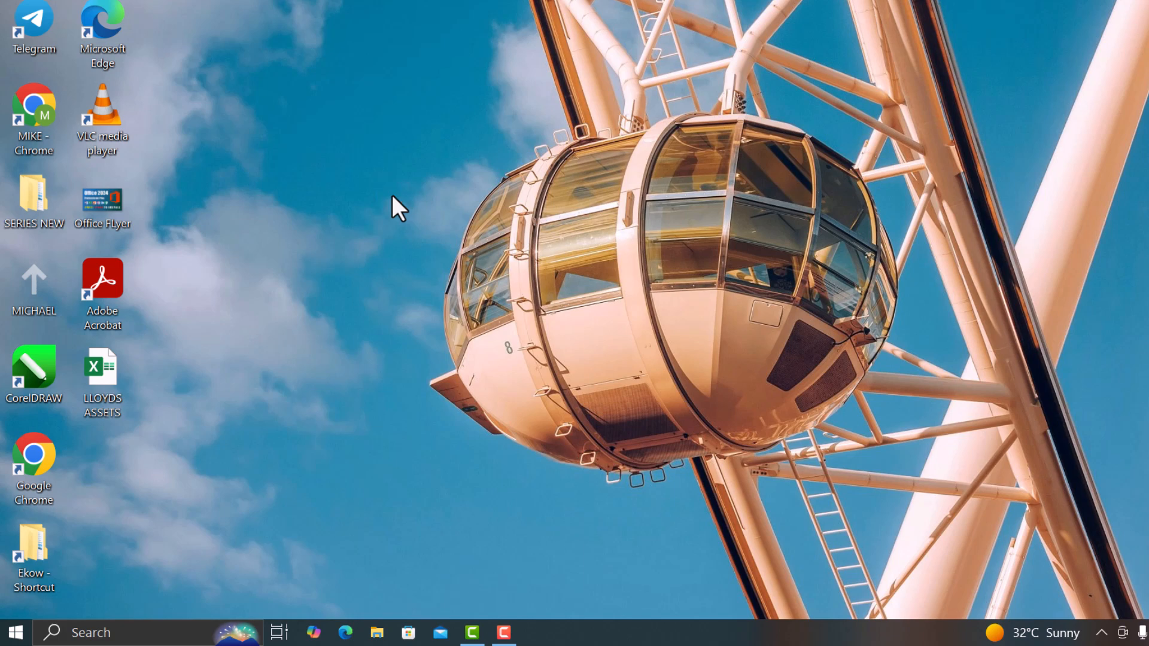
- Open the Prefetch folder via Run, grant access, and select all 233 files
type("pref")
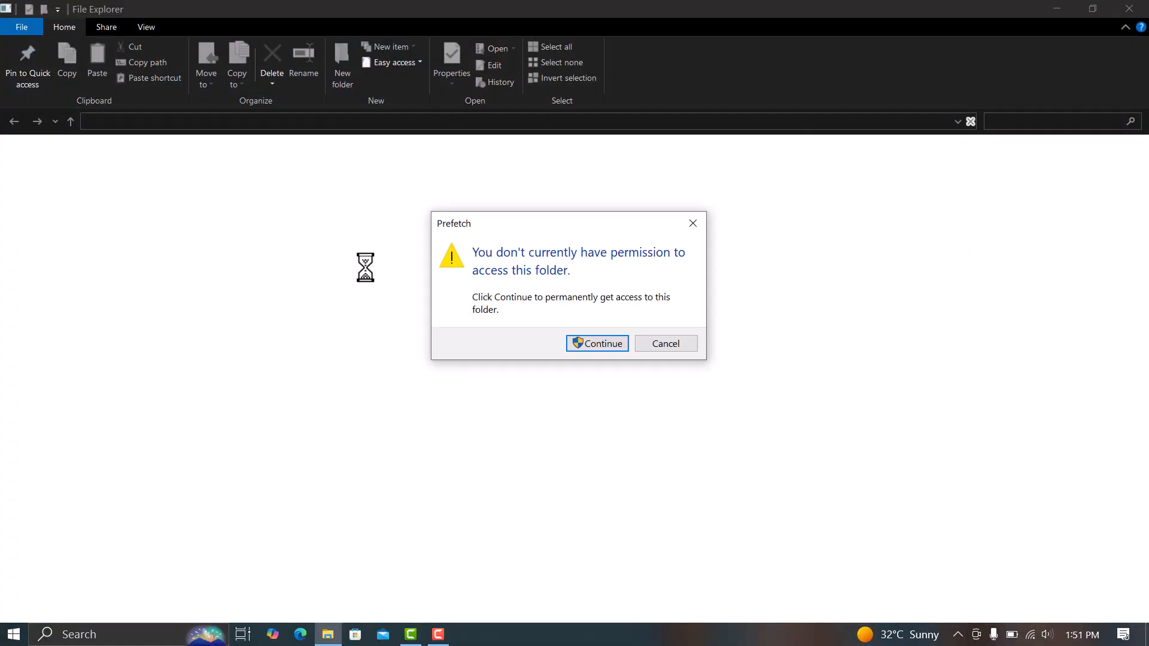
left_click(597, 344)
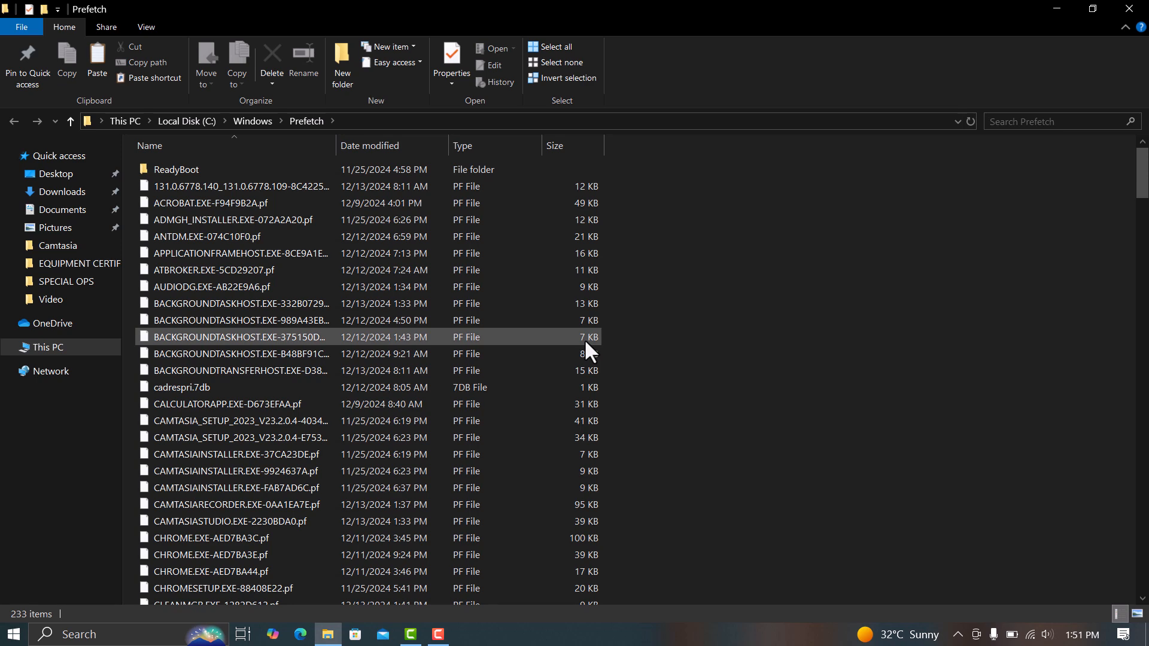
key("ctrl+a")
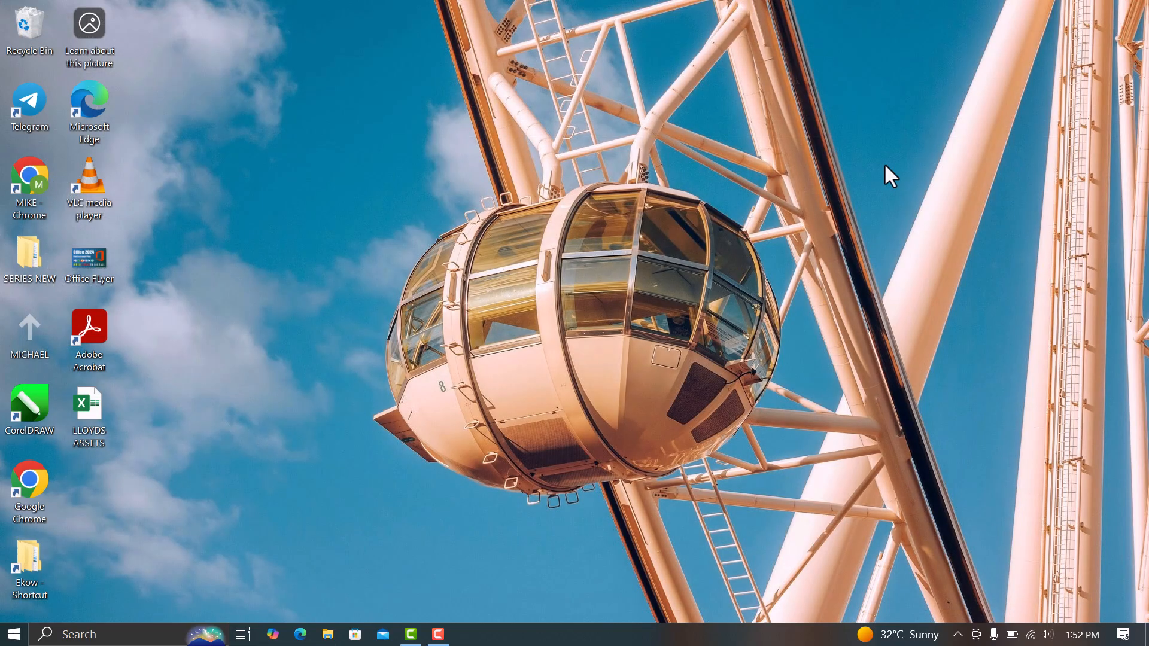
mouse_move(517, 284)
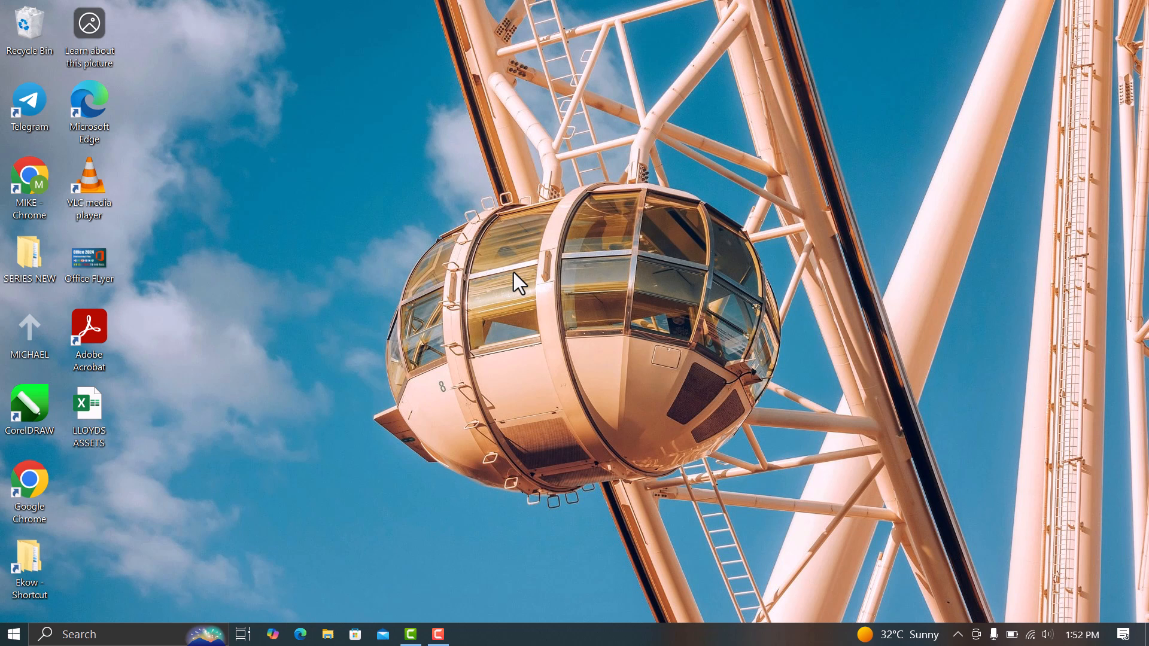
mouse_move(451, 306)
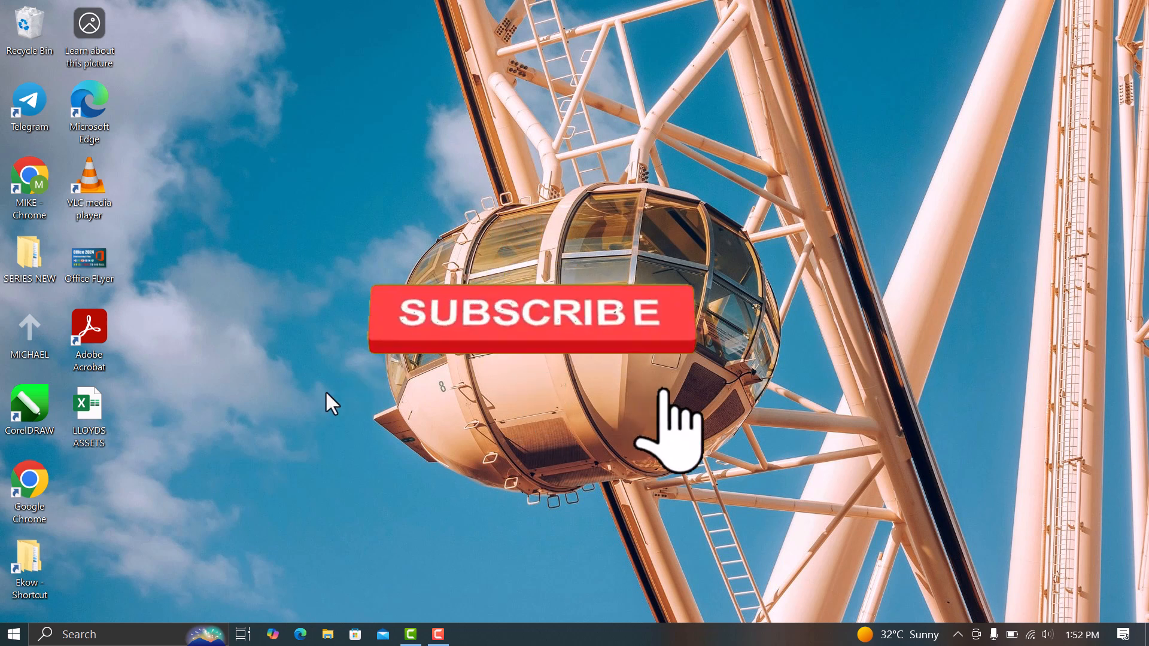
left_click(530, 316)
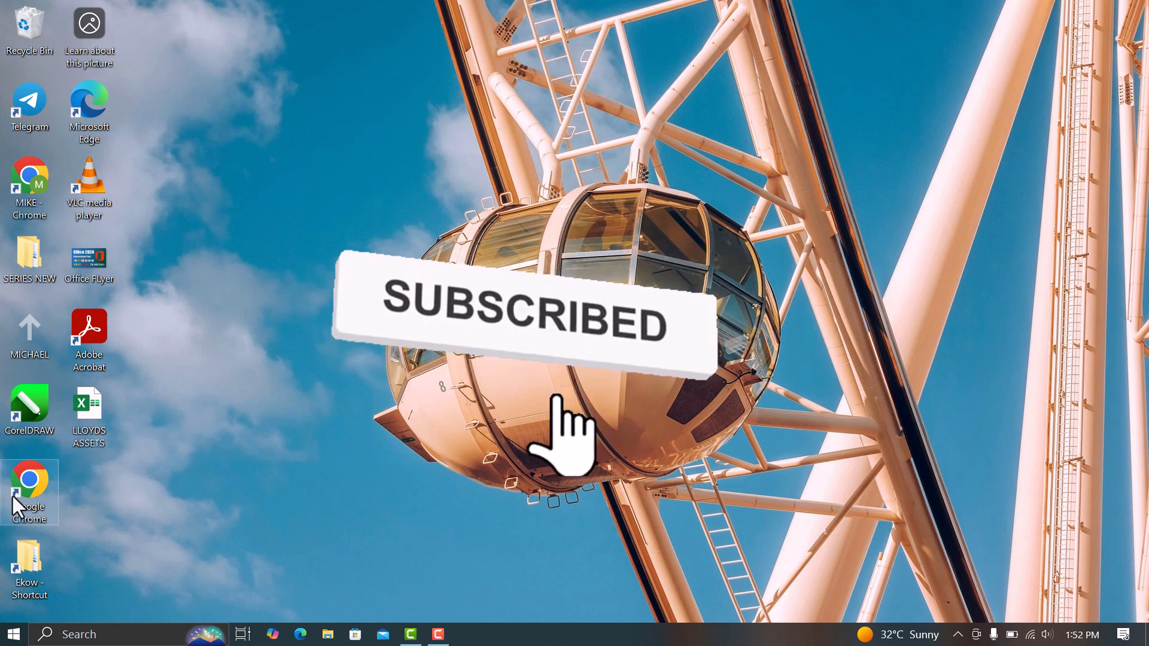